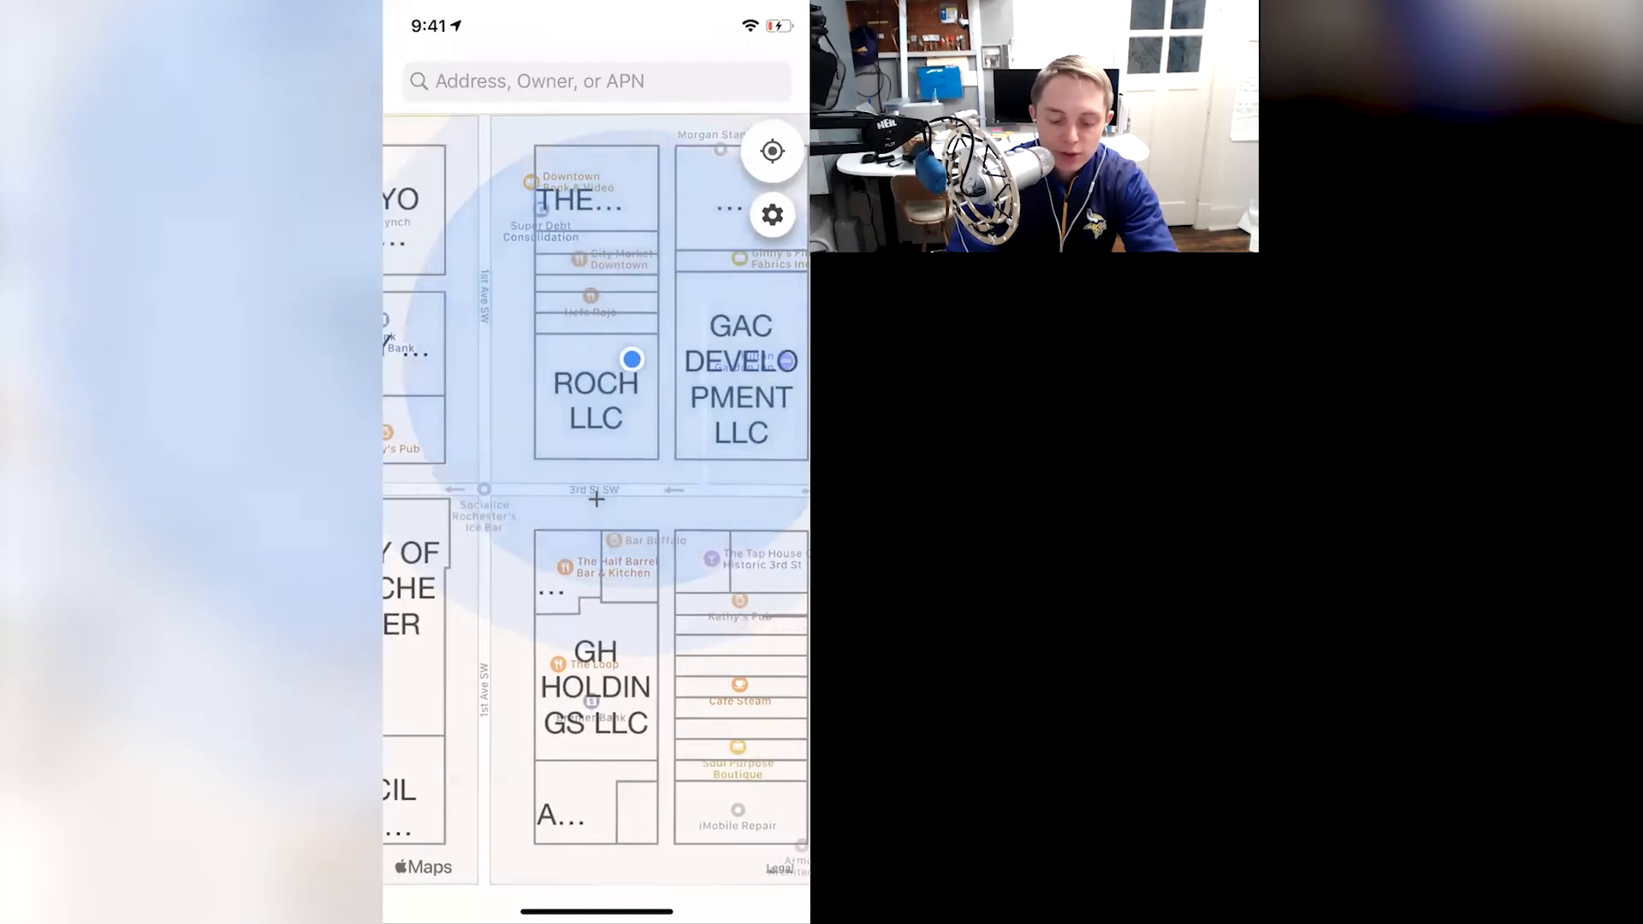
Select a downtown Rochester parcel whose owner card reads CITY OF ROCHESTER
click(595, 402)
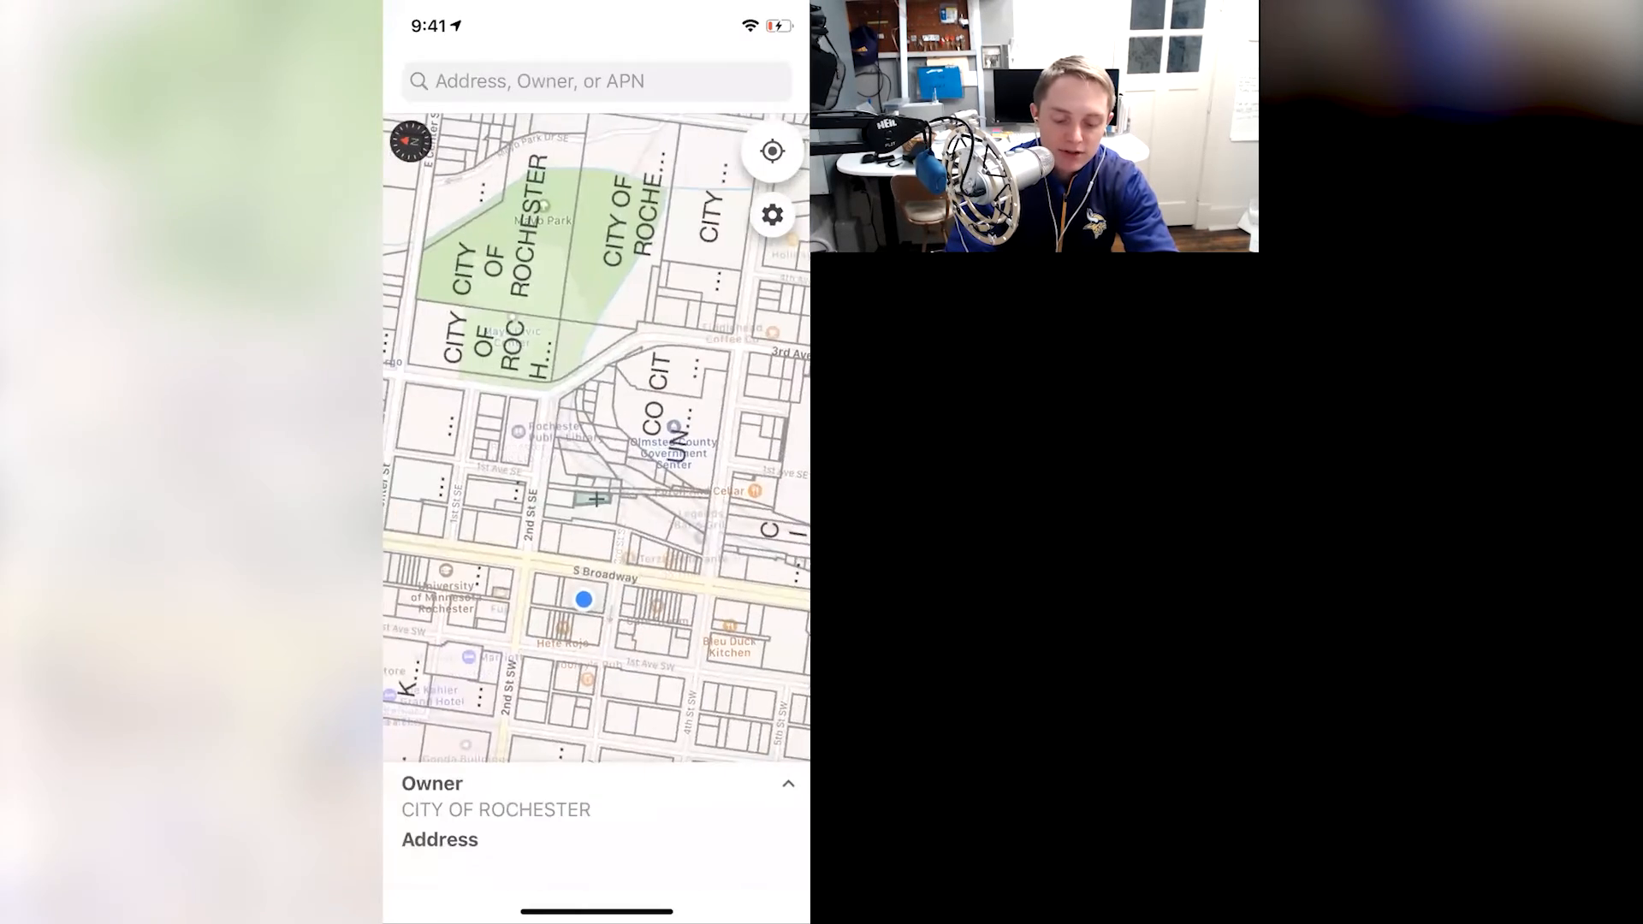
Try Satellite and Topo map types, keep Satellite, and view the pinned parcel's record (ID 000803, $80,100.00)
click(770, 214)
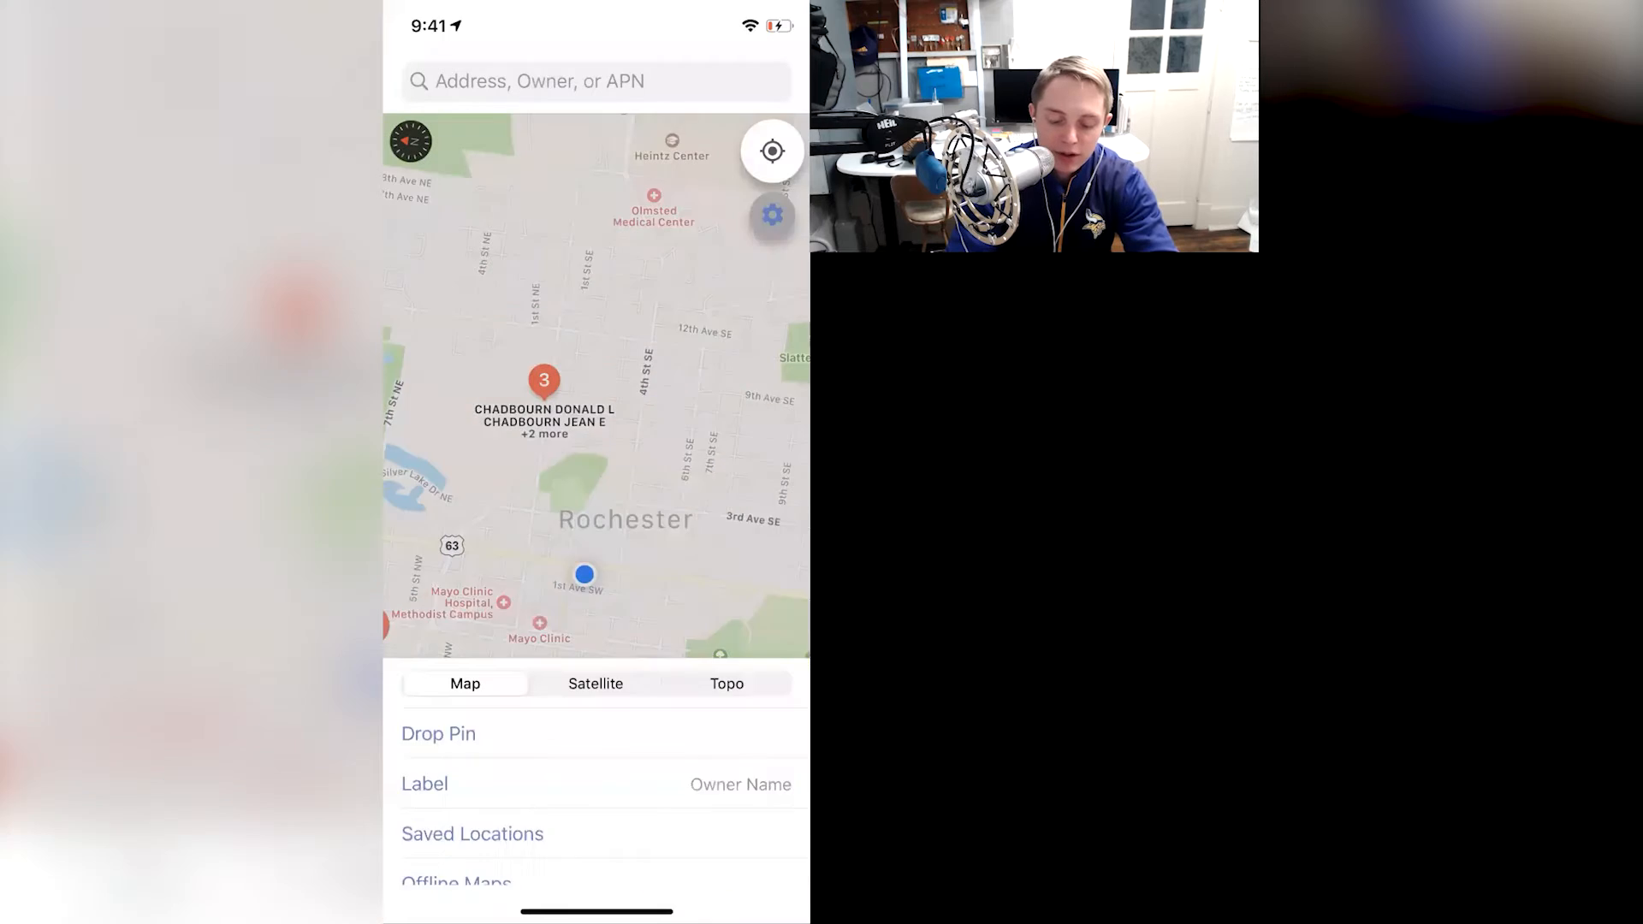
click(596, 685)
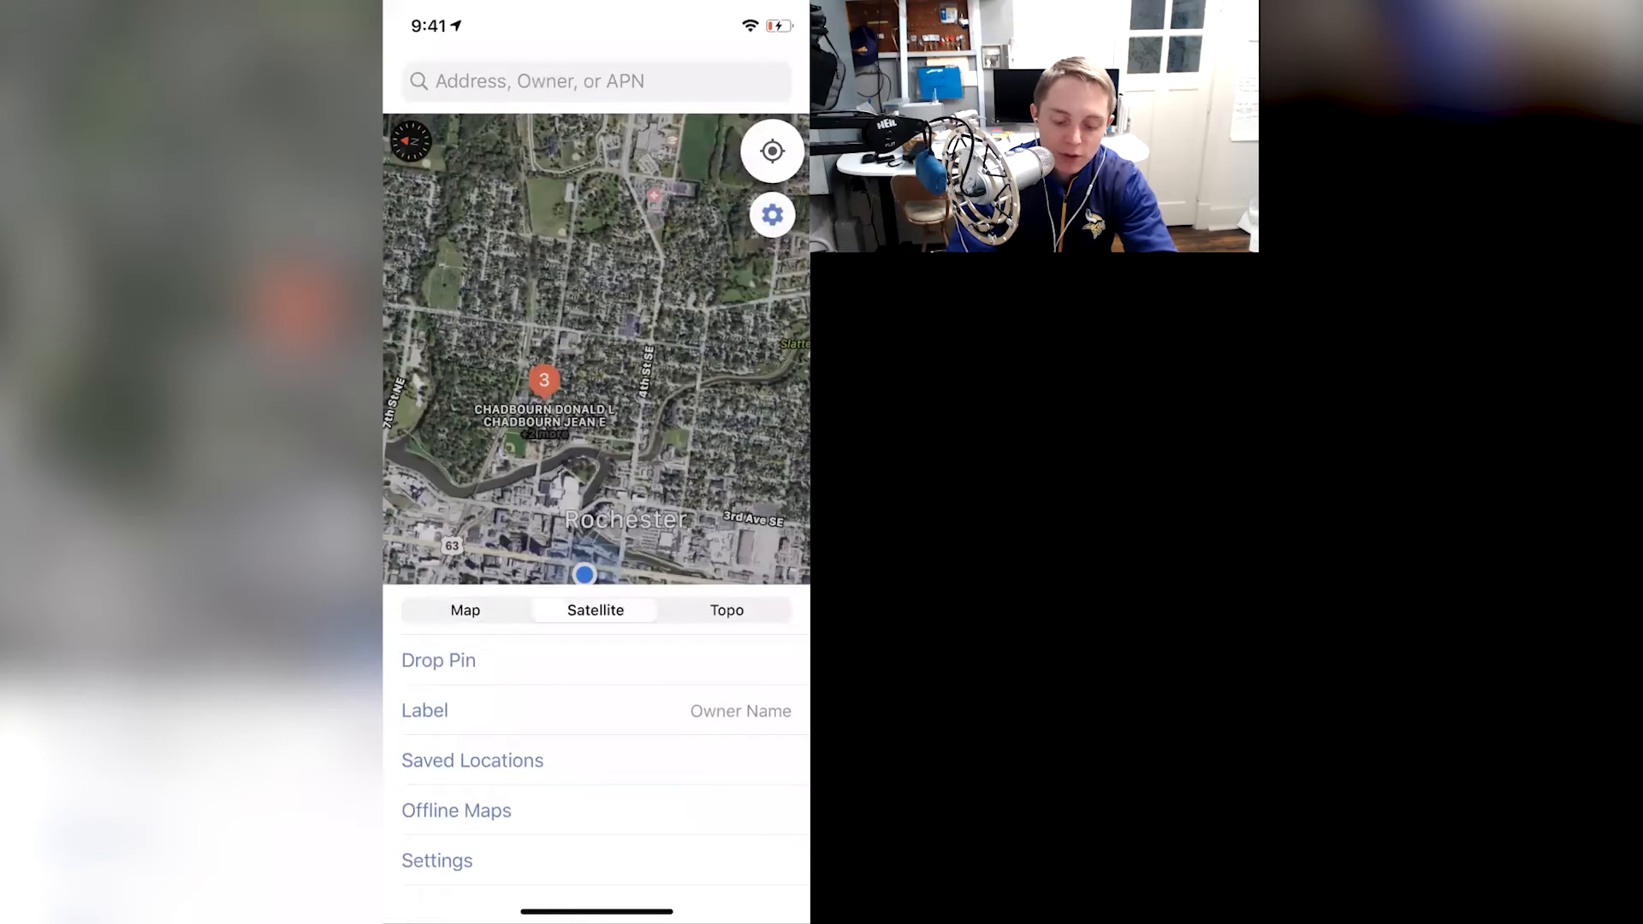
click(725, 609)
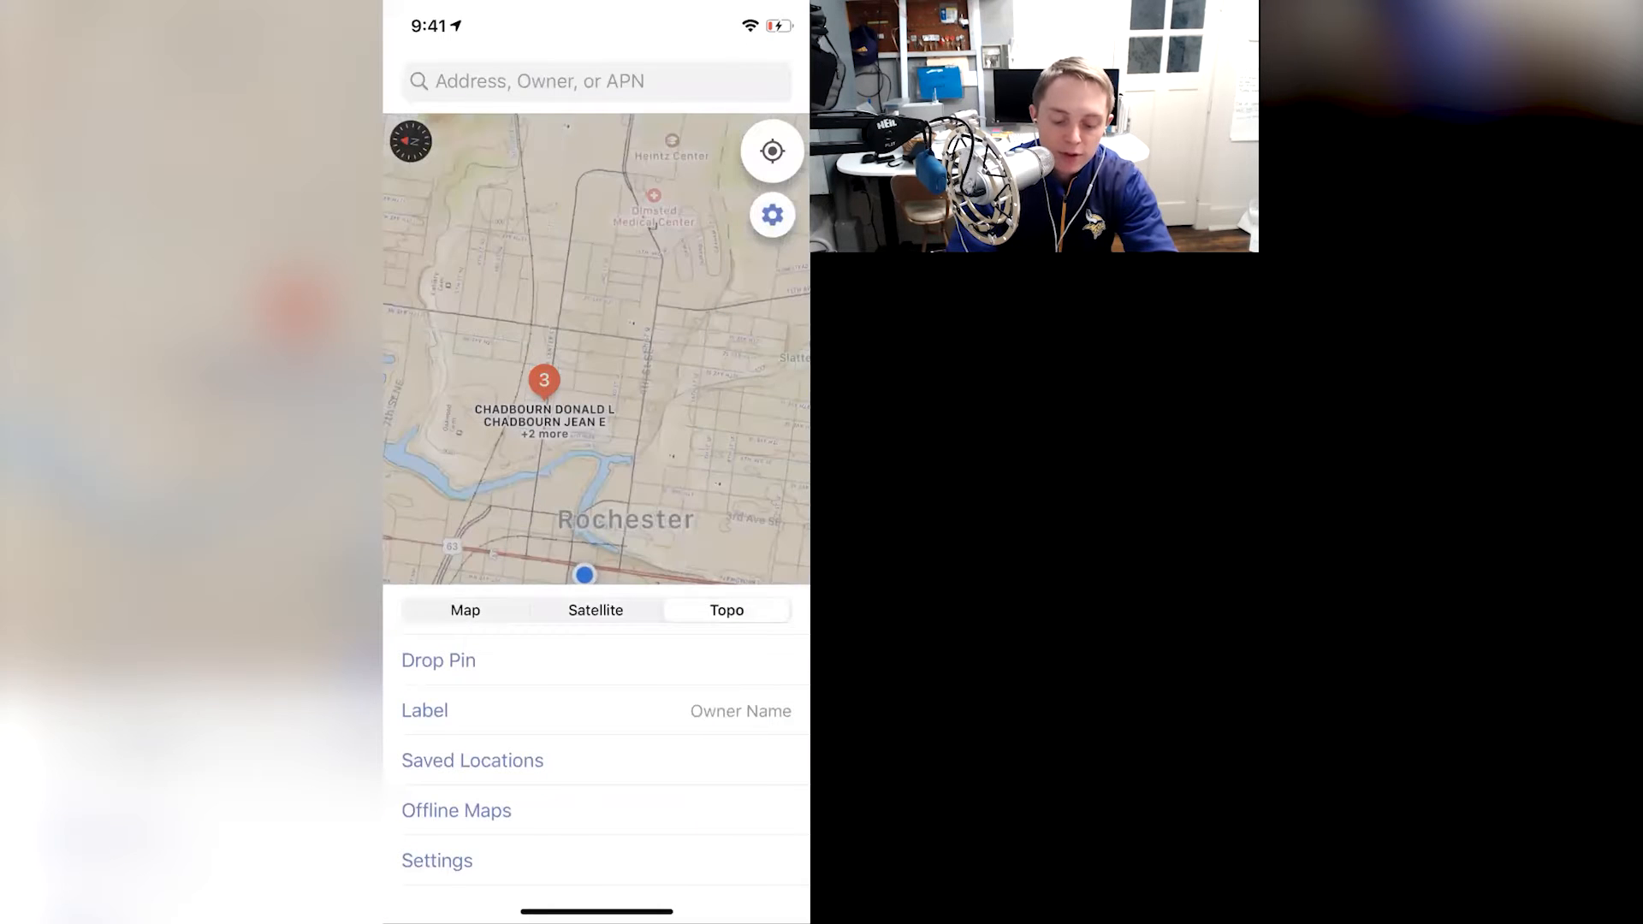
click(595, 609)
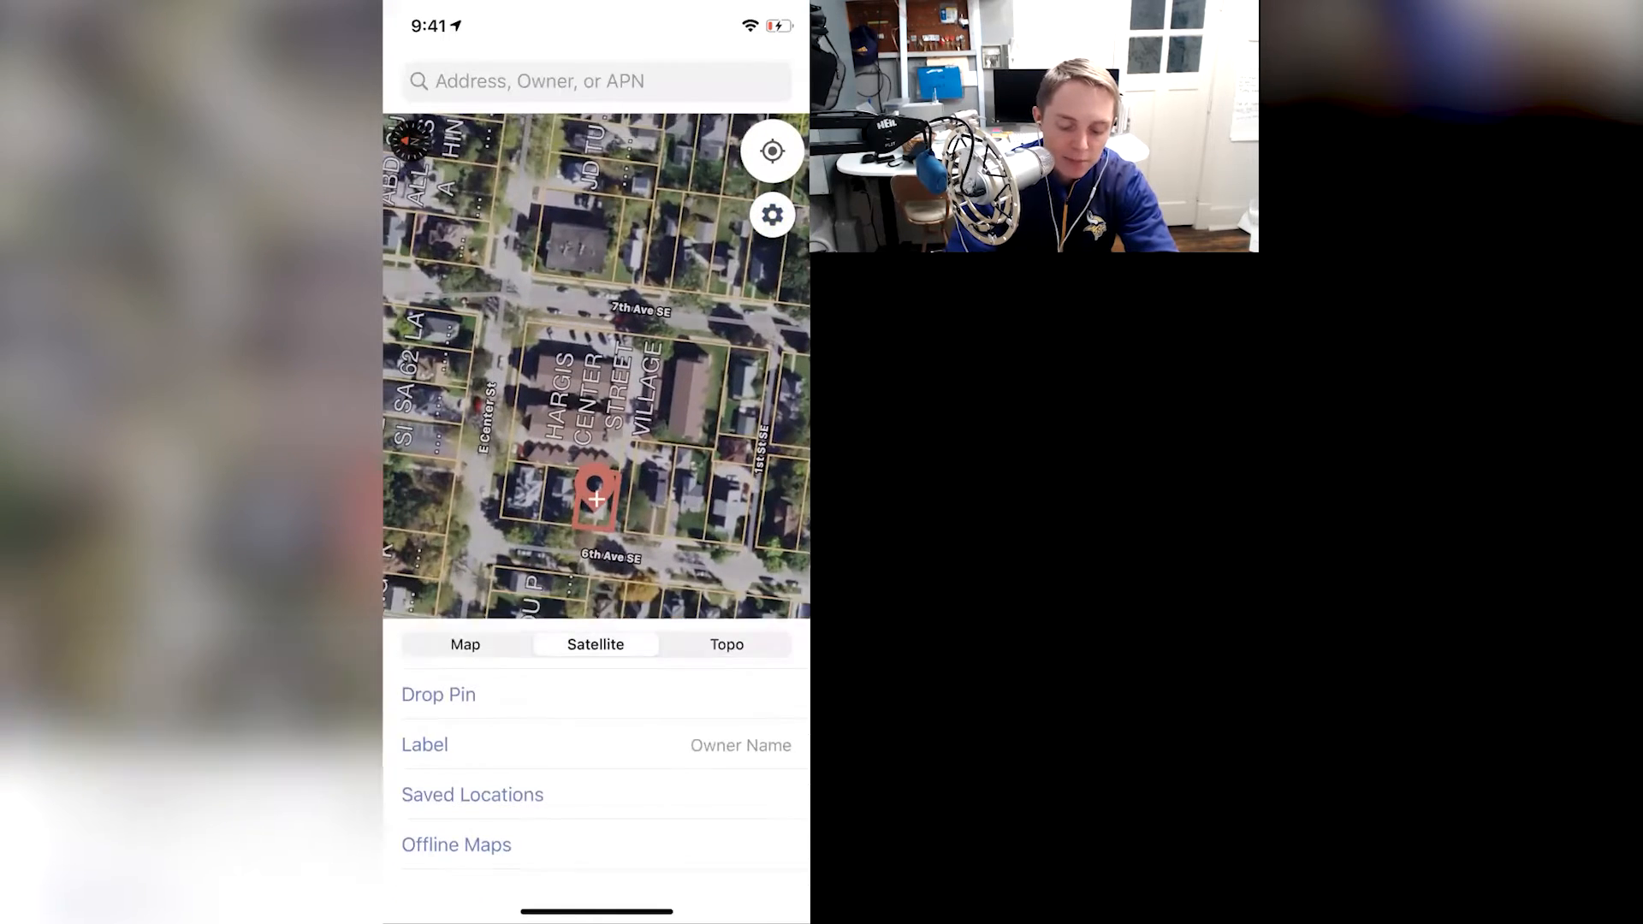
click(597, 499)
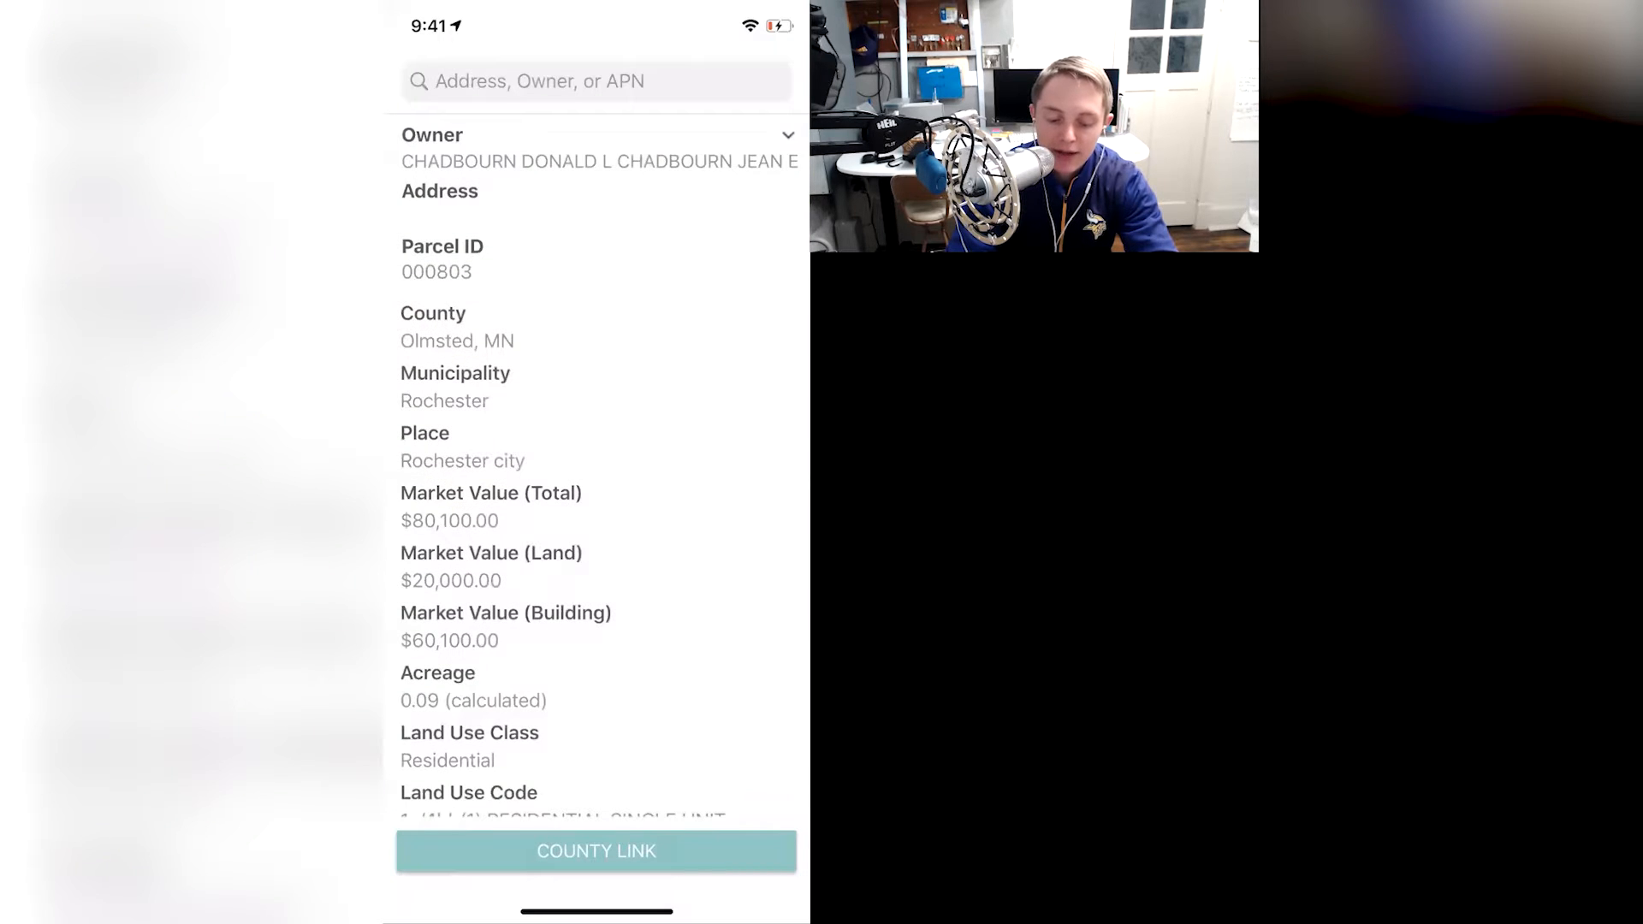
Scroll through the parcel record before leaving LandGlide for the home screen
scroll(down, 3)
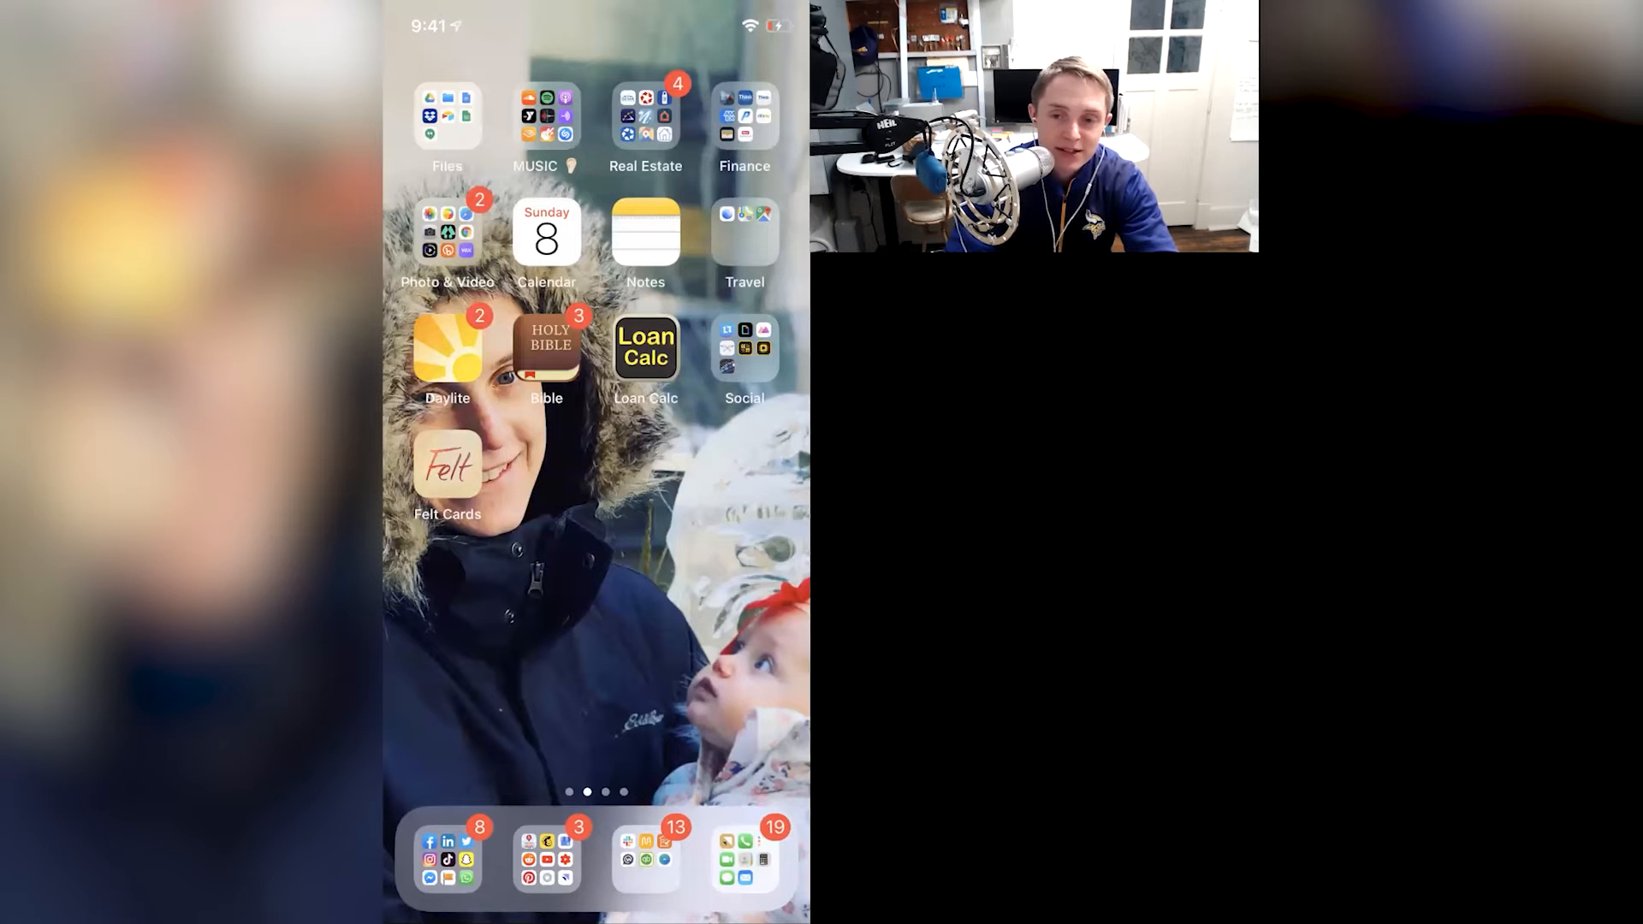
Launch LoopNet from the Real Estate folder onto the 211 S Broadway office listing
click(646, 116)
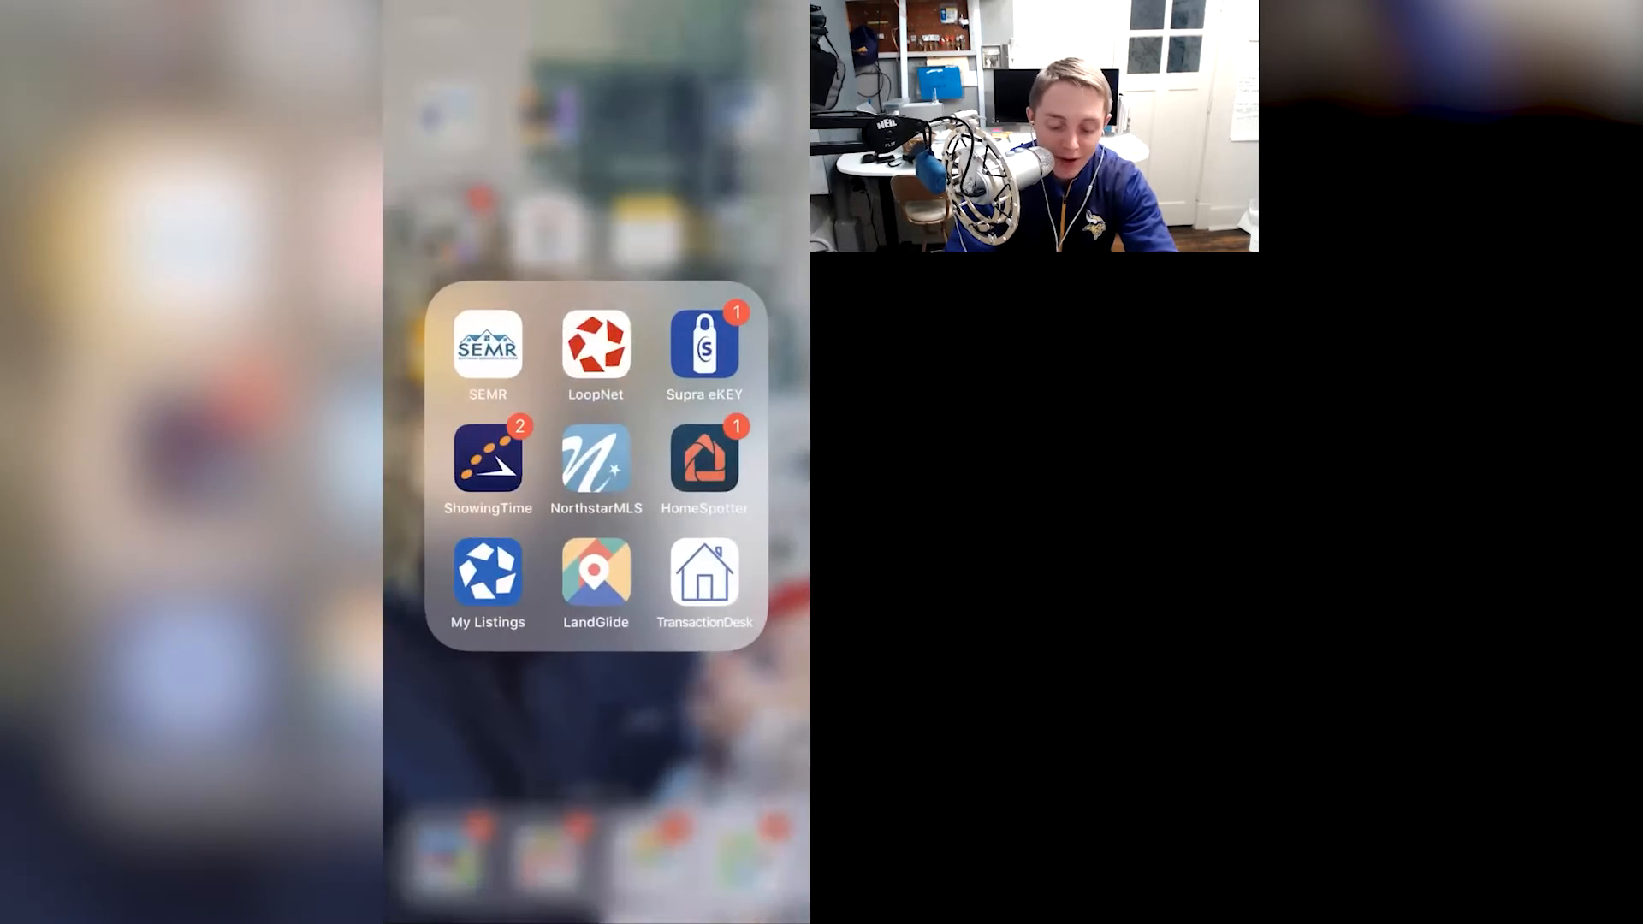
click(596, 349)
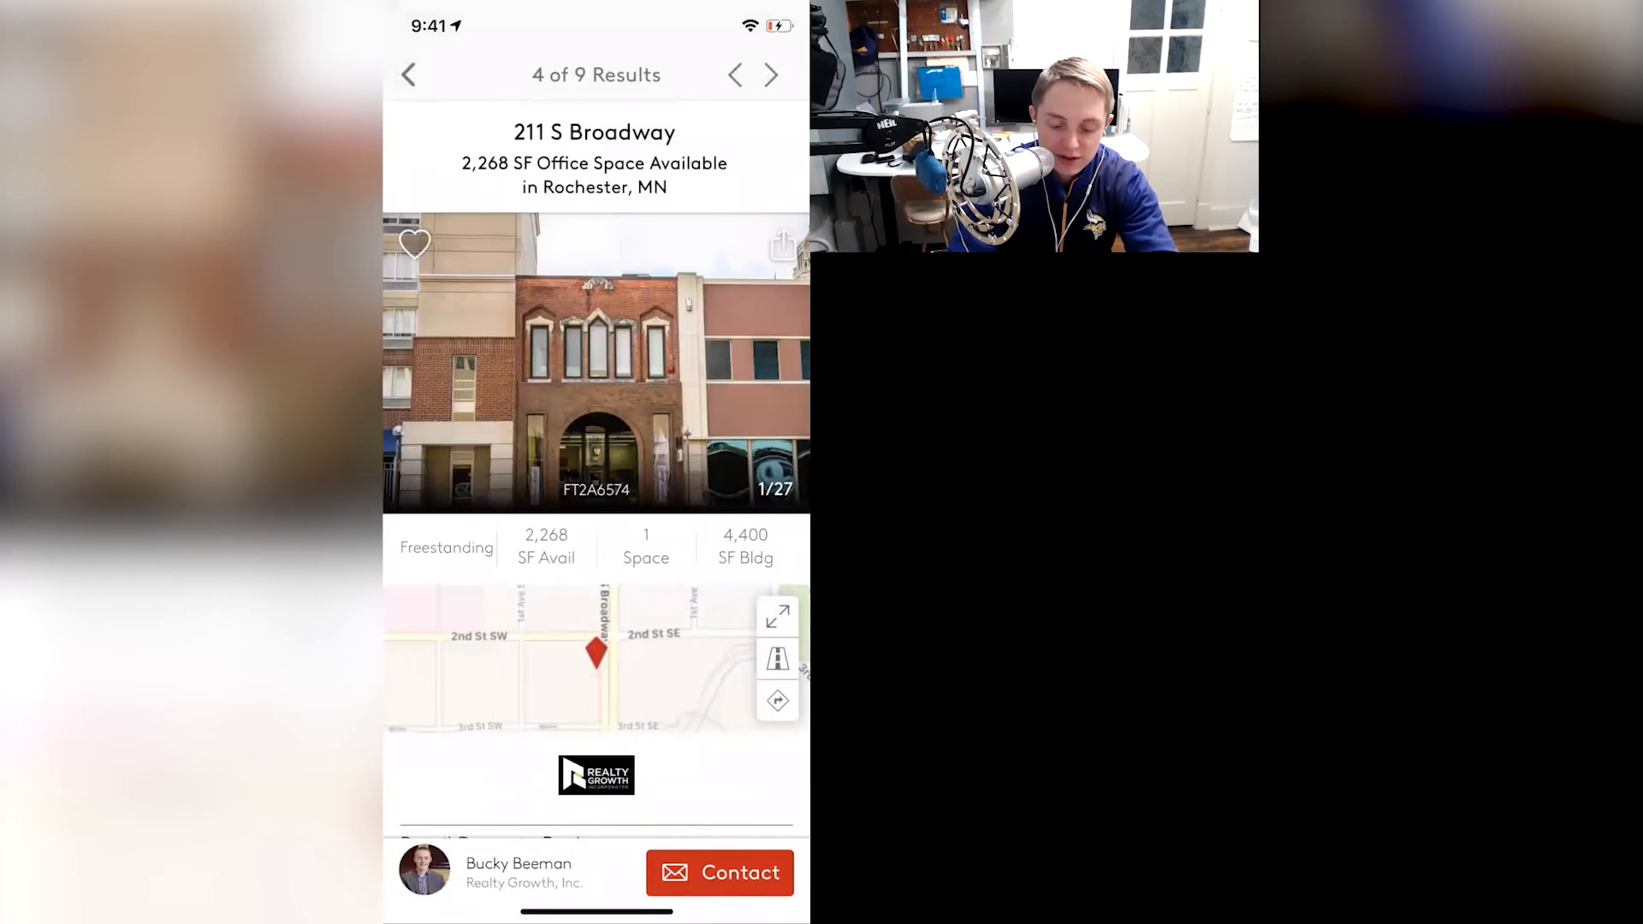
View the 211 S Broadway listing's photo gallery and its sharing options, then dismiss them
click(596, 370)
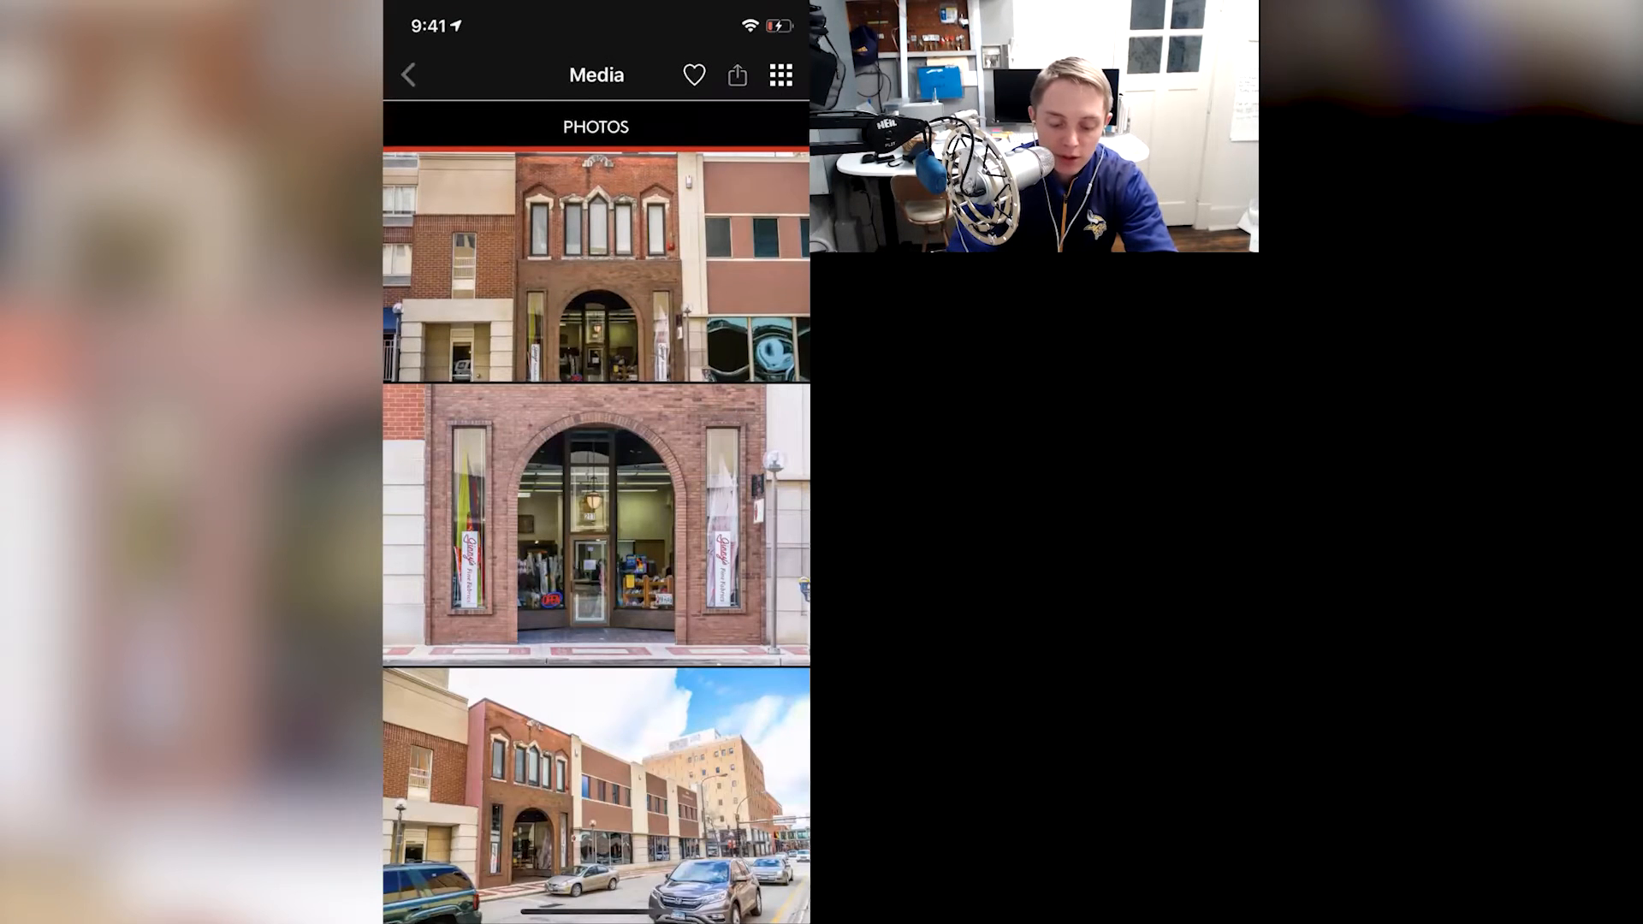
click(736, 74)
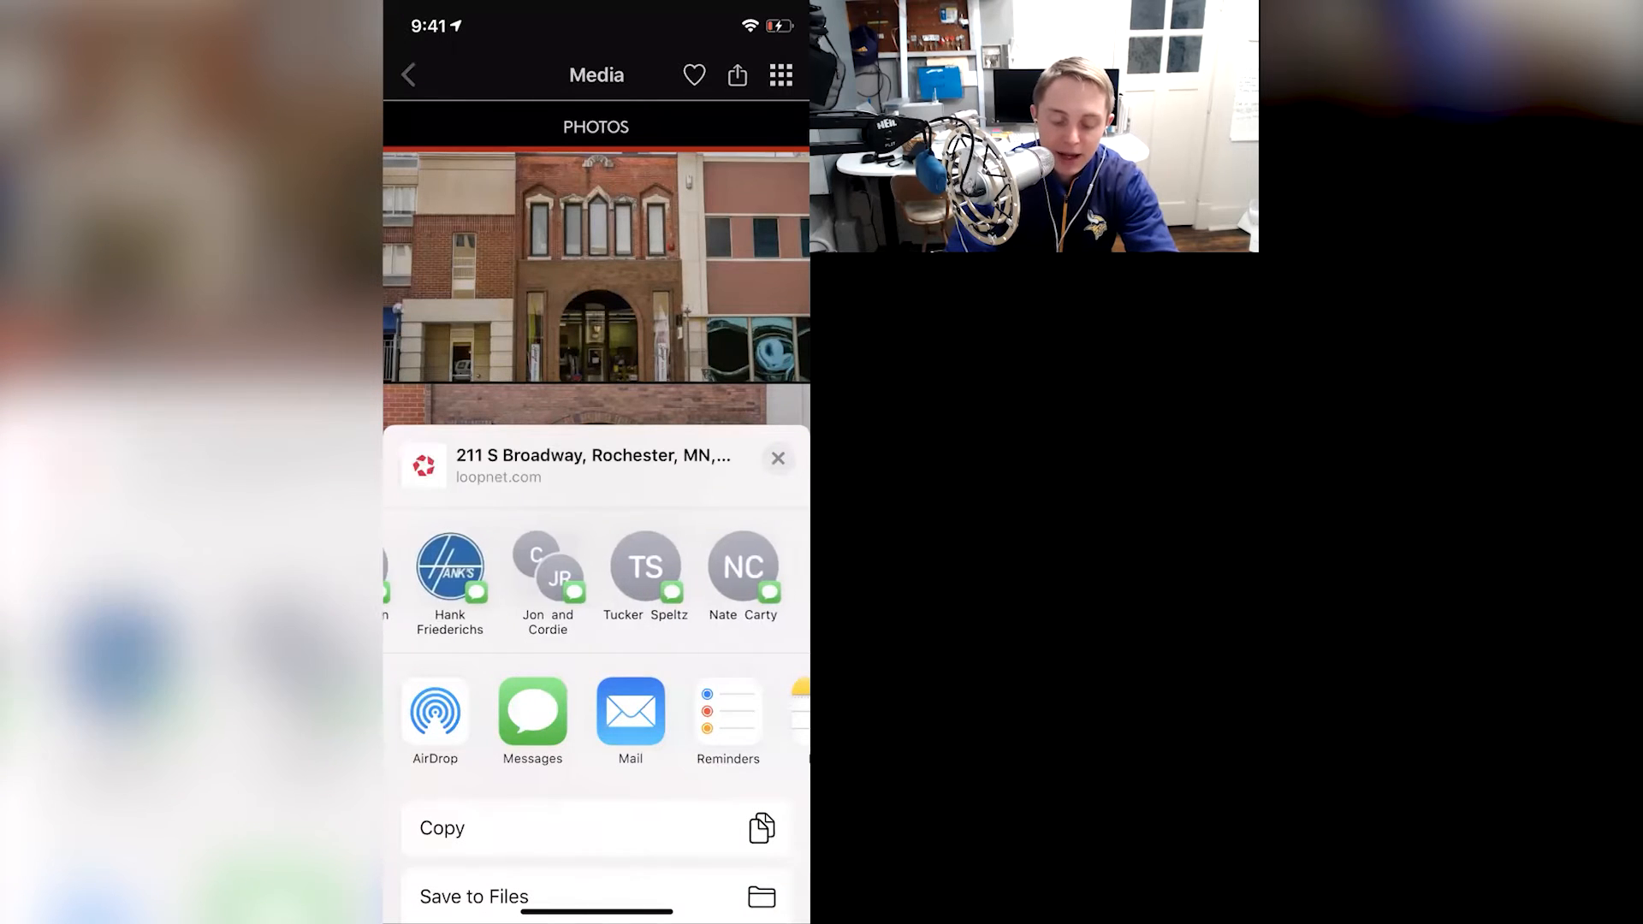
click(776, 458)
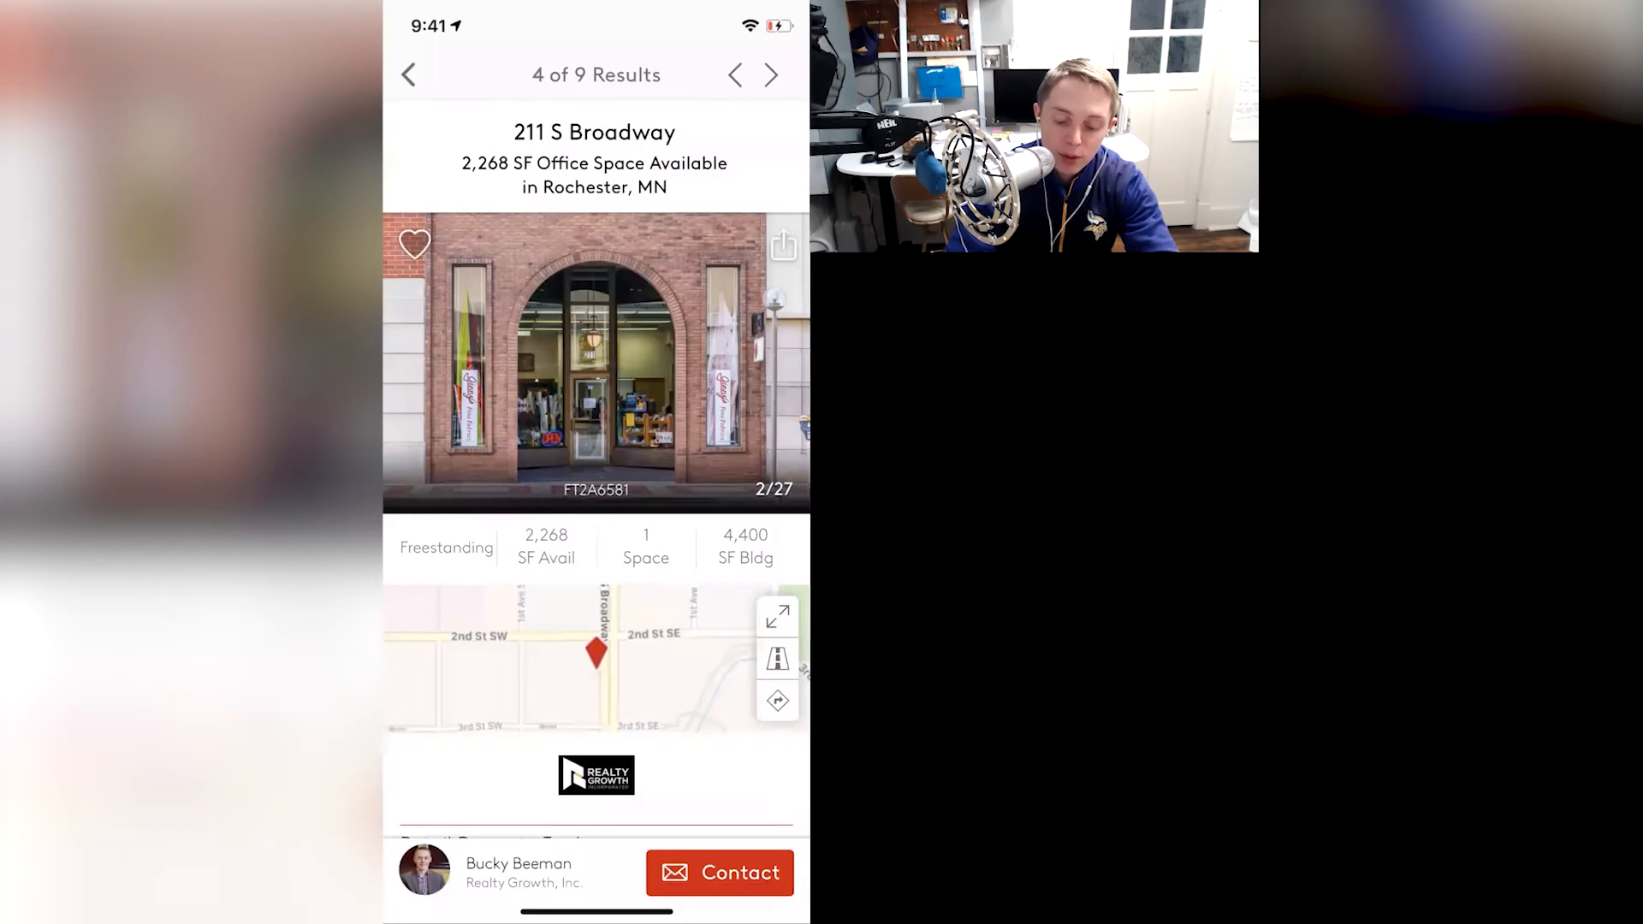
Browse the listing's description and the broker's other listings before going home
scroll(down, 3)
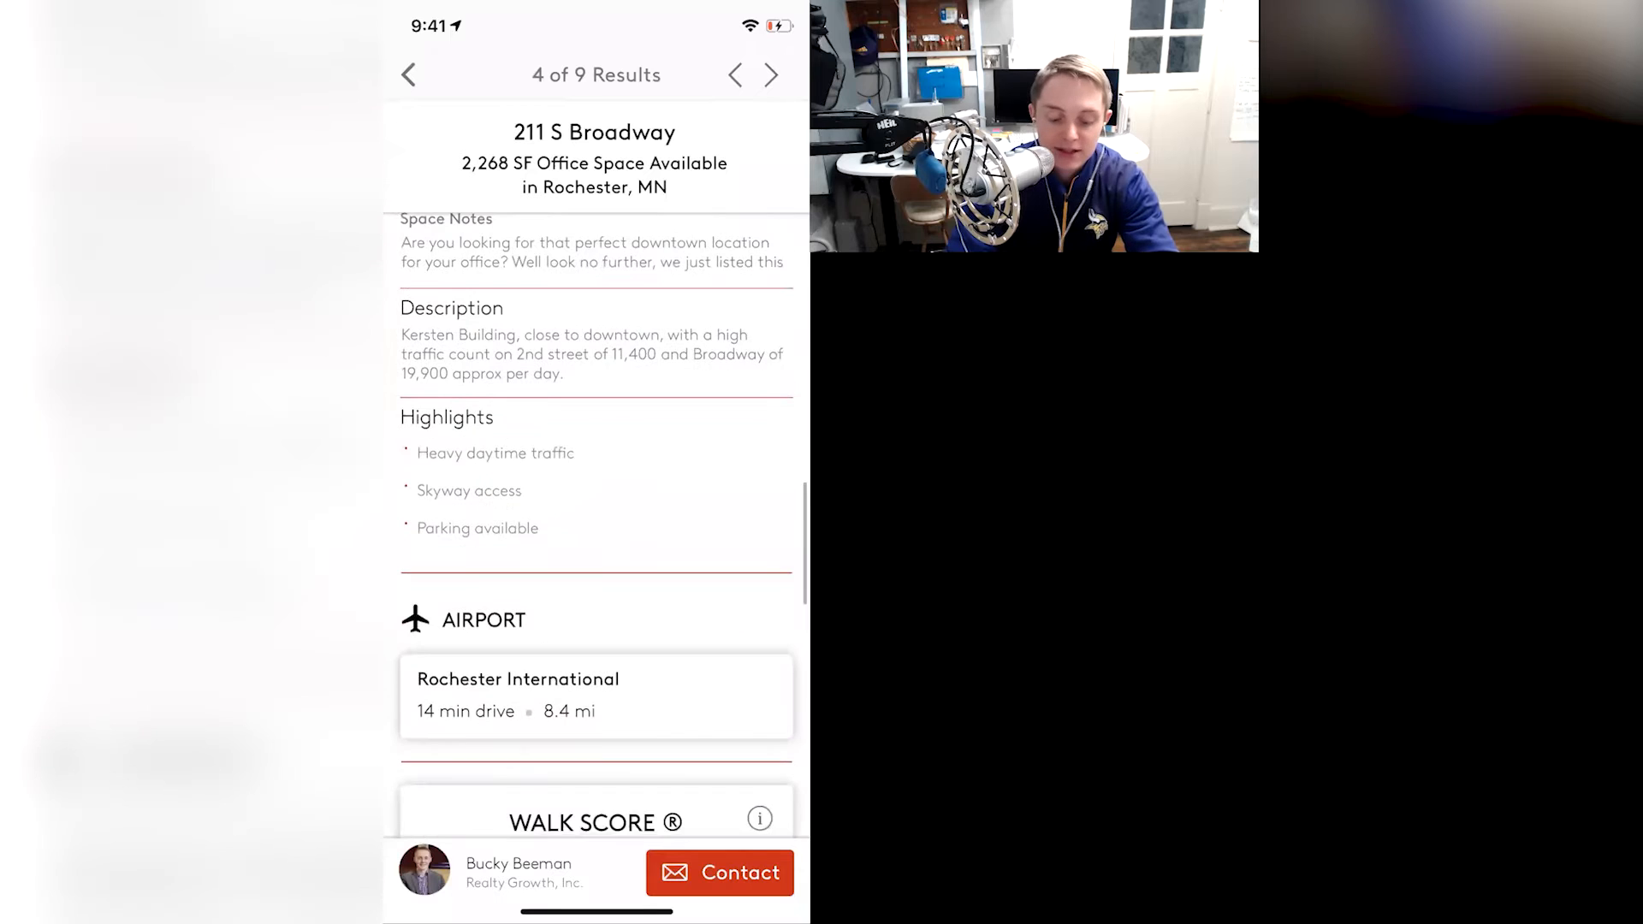
scroll(down, 3)
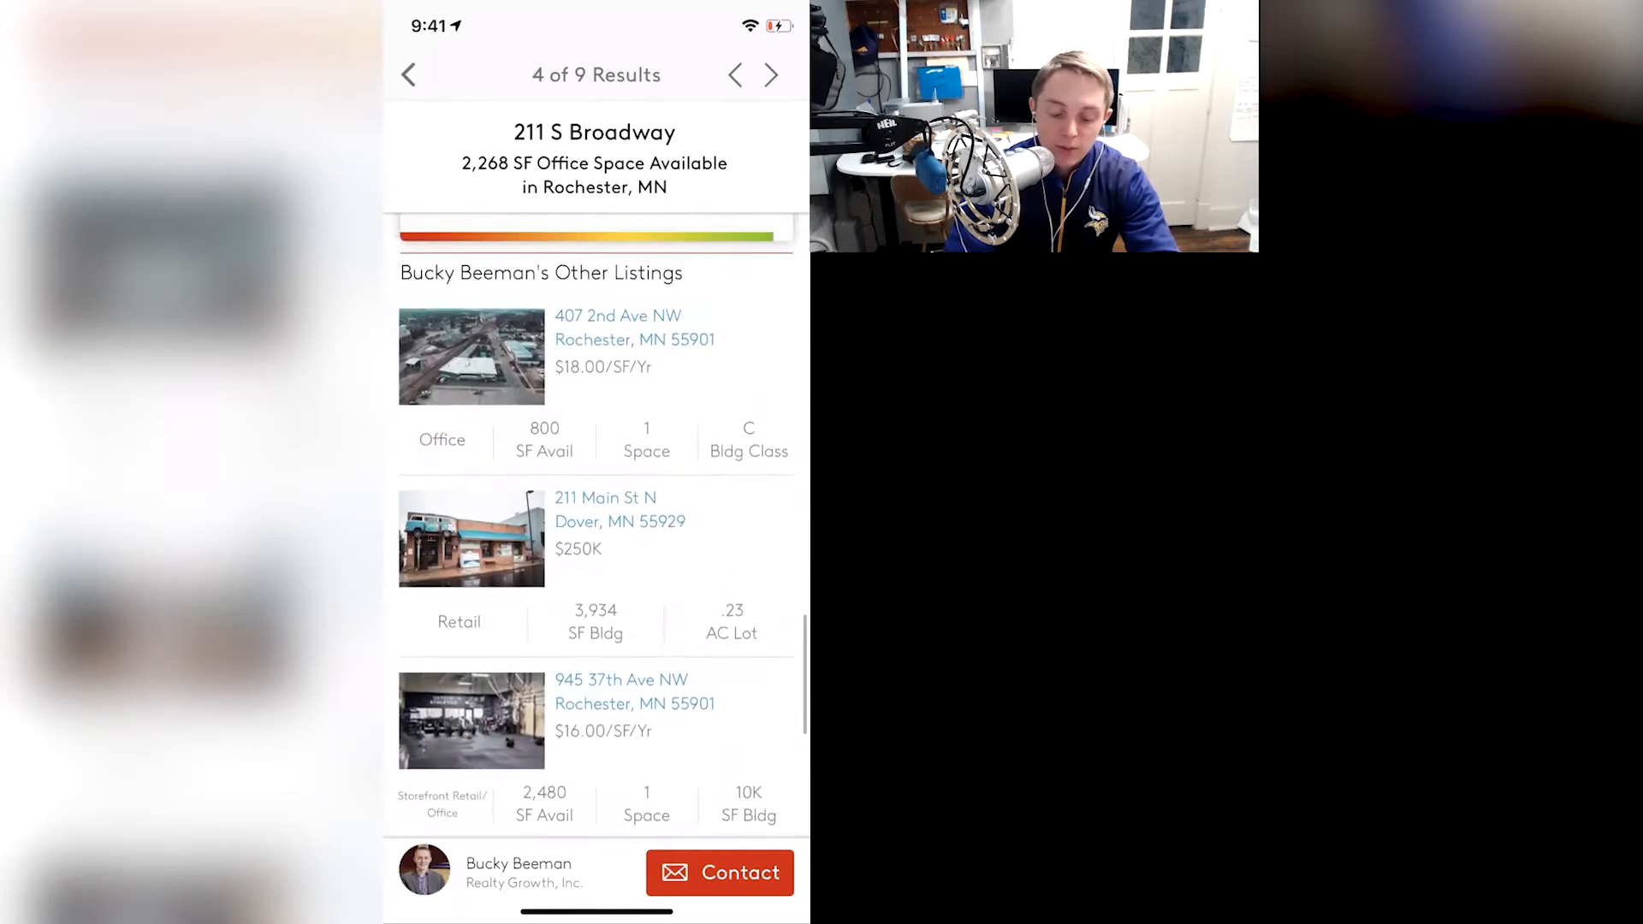
scroll(down, 3)
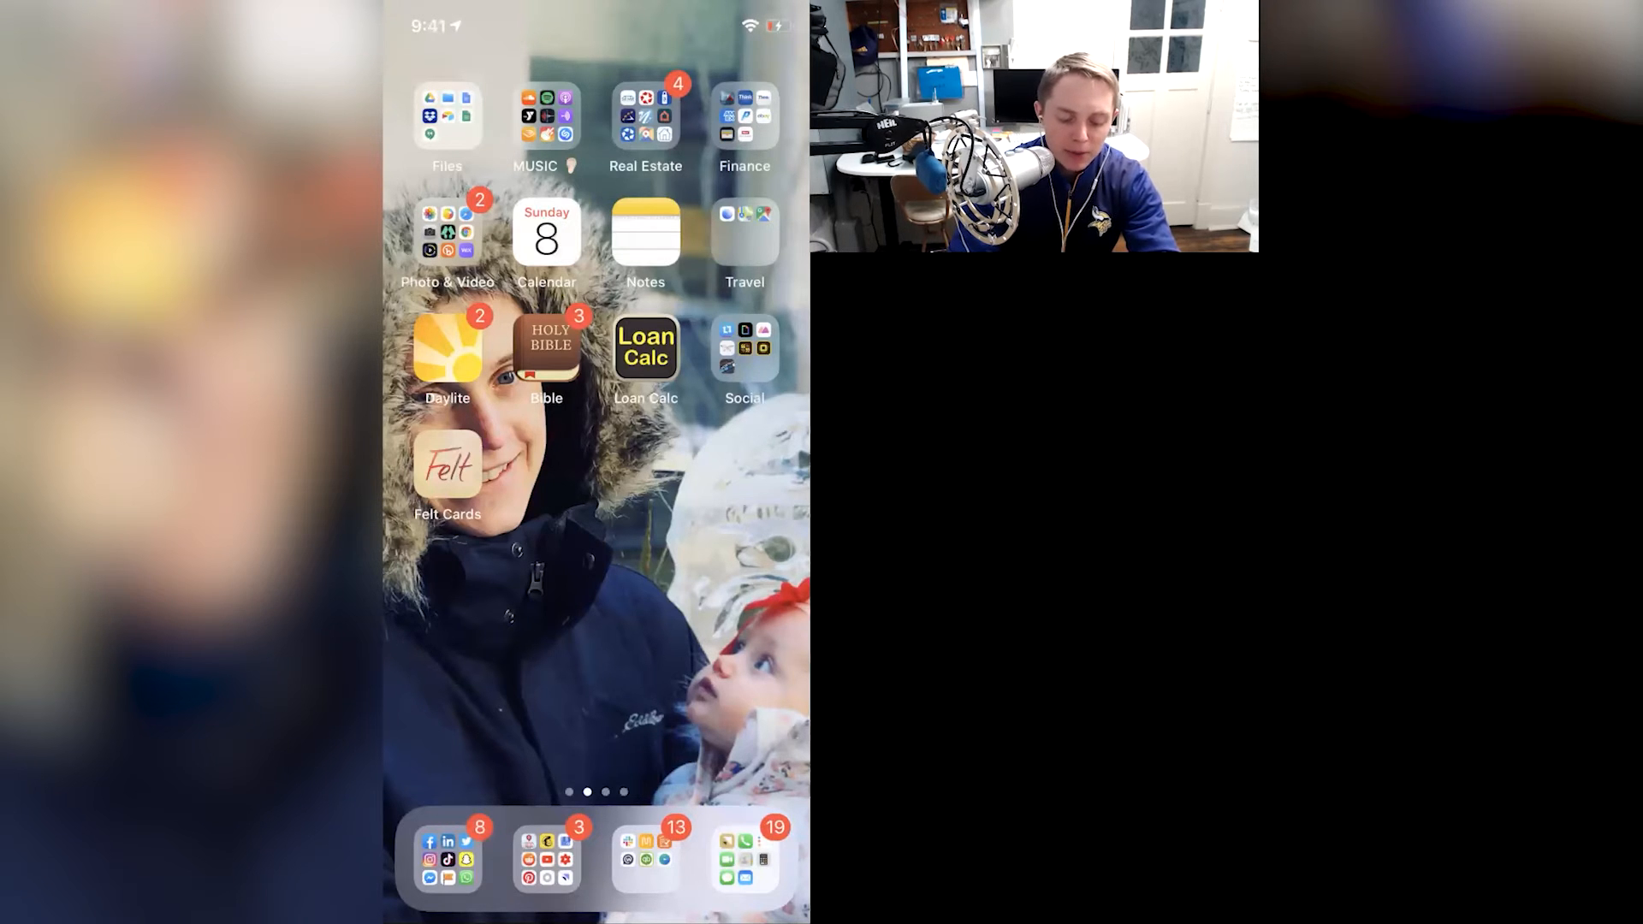
Launch VSCO from the Social folder on the home screen
click(743, 349)
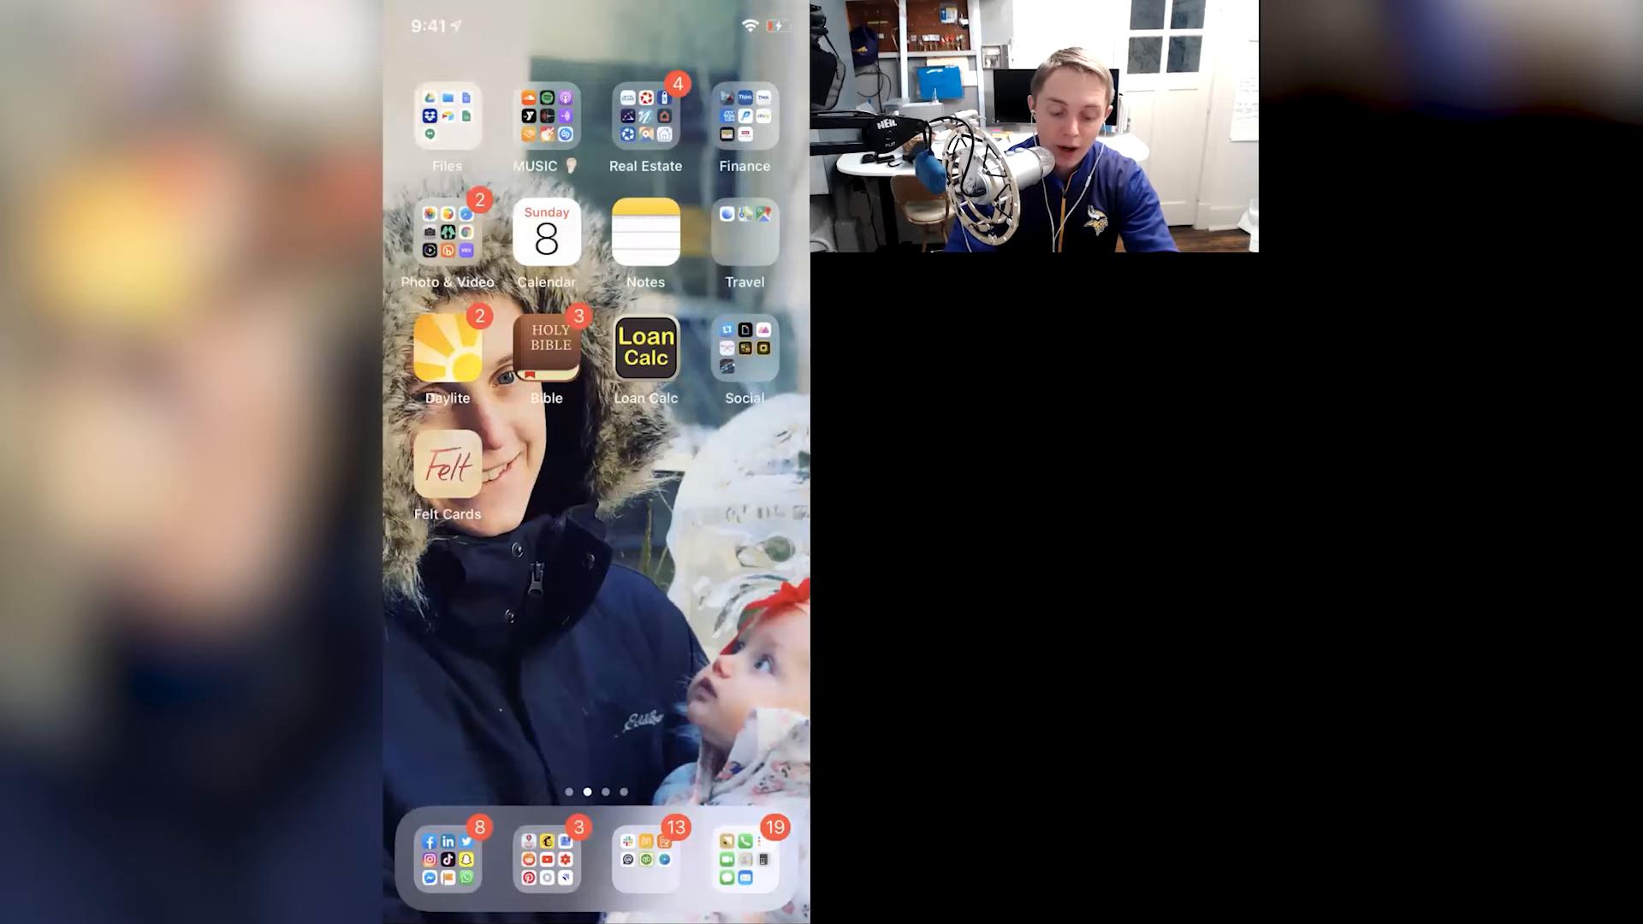
click(743, 349)
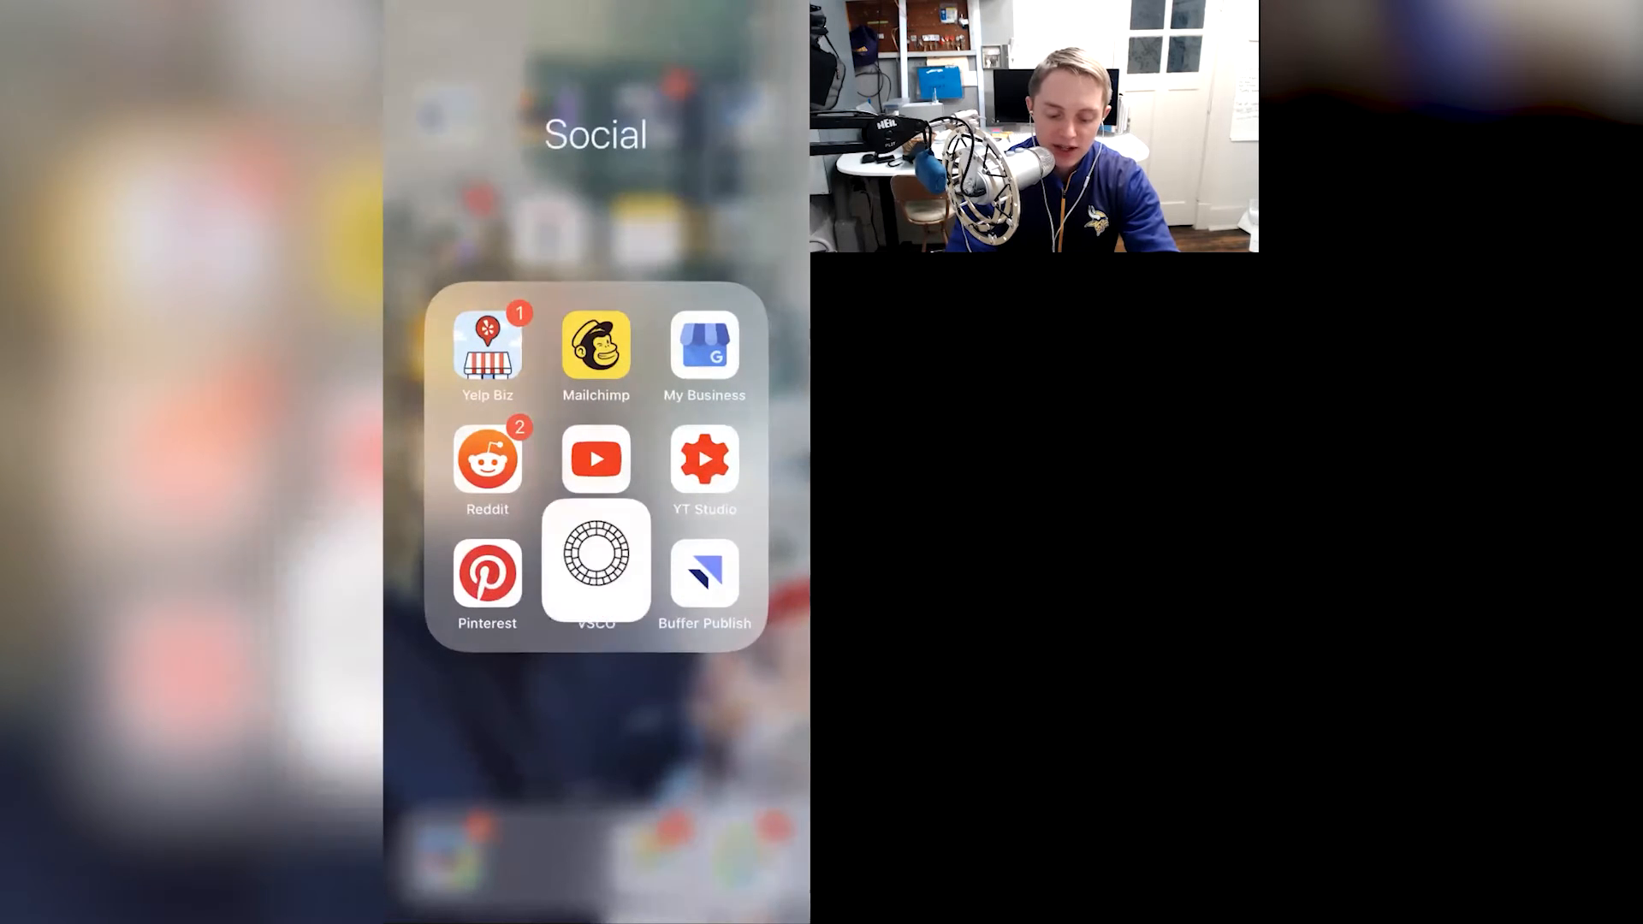
click(596, 572)
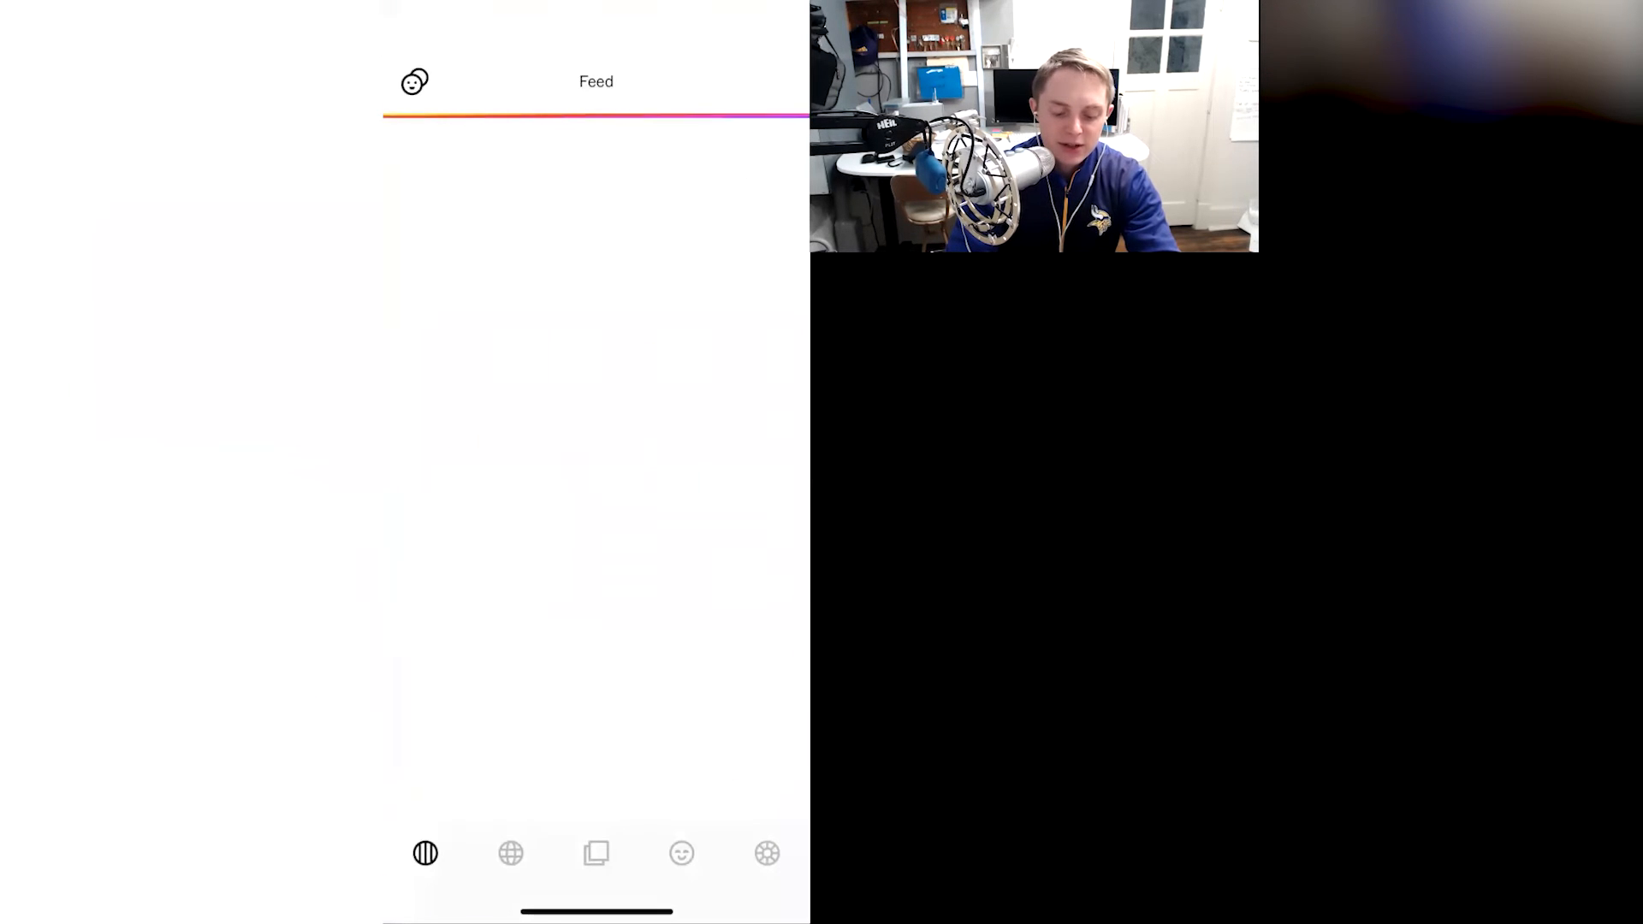
Browse the VSCO profile gallery and bring up the own profile's photo grid
click(681, 852)
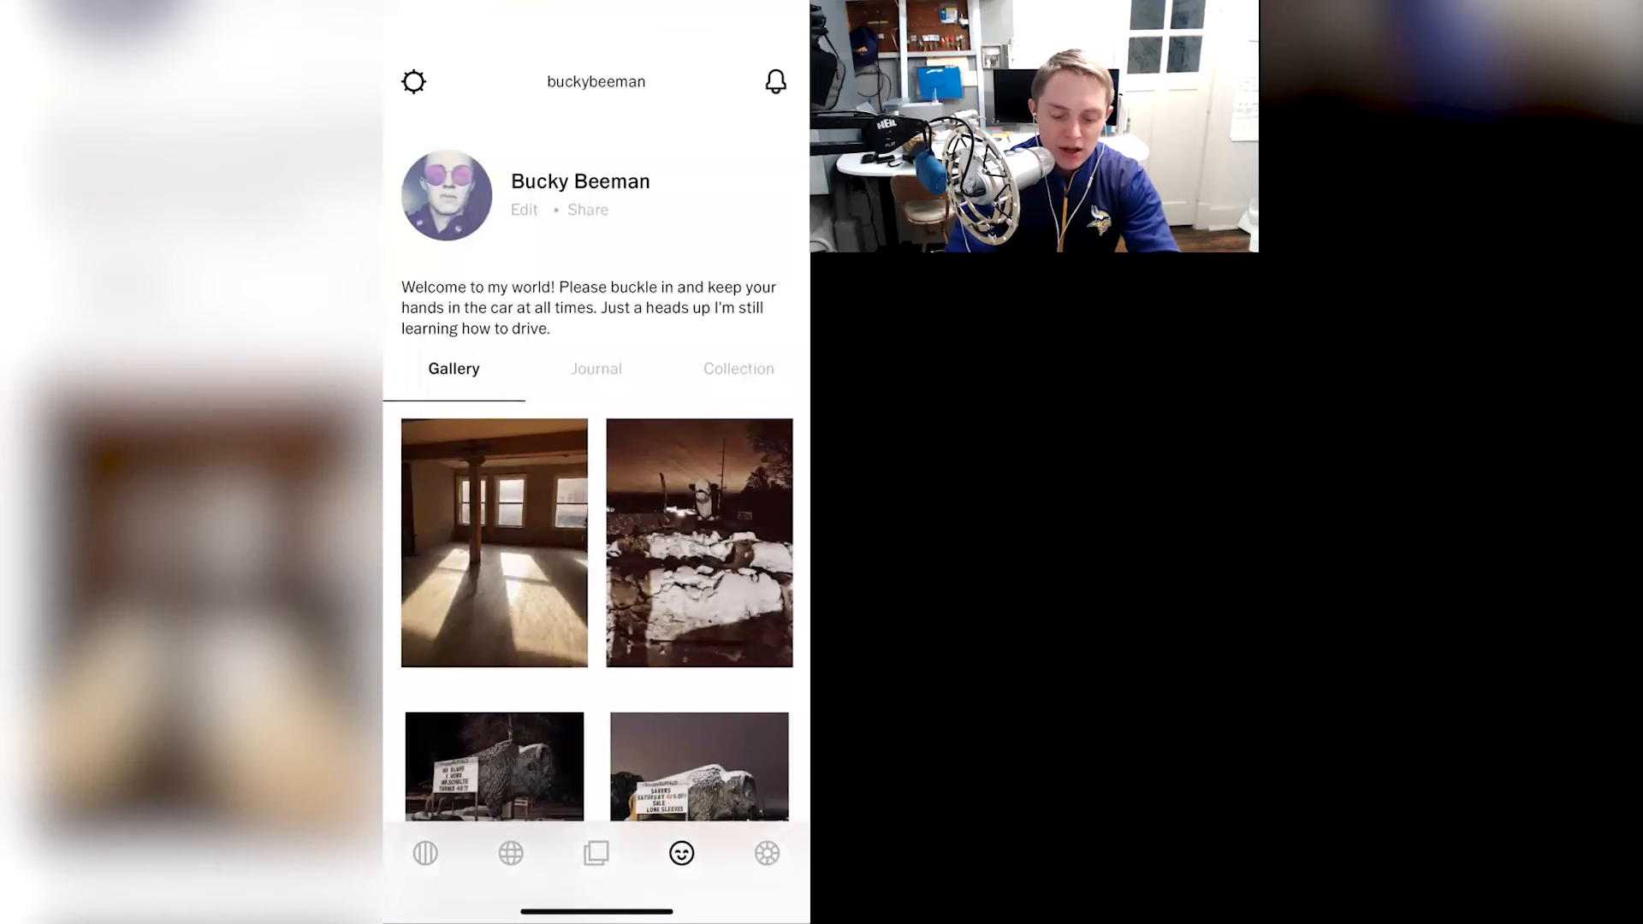
scroll(down, 3)
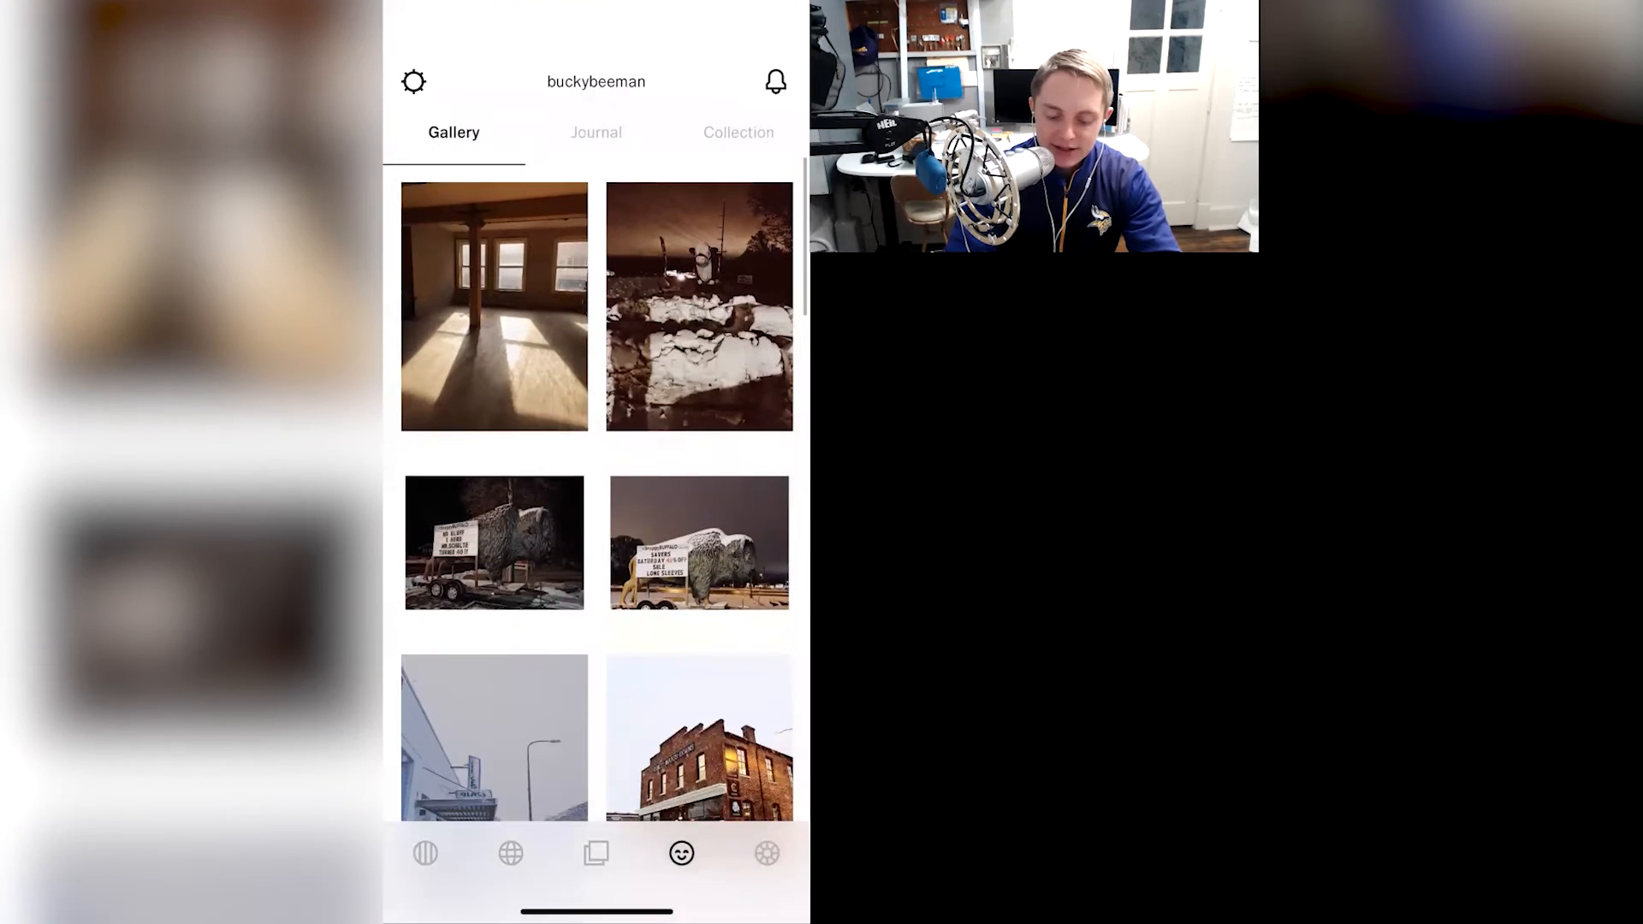
scroll(down, 3)
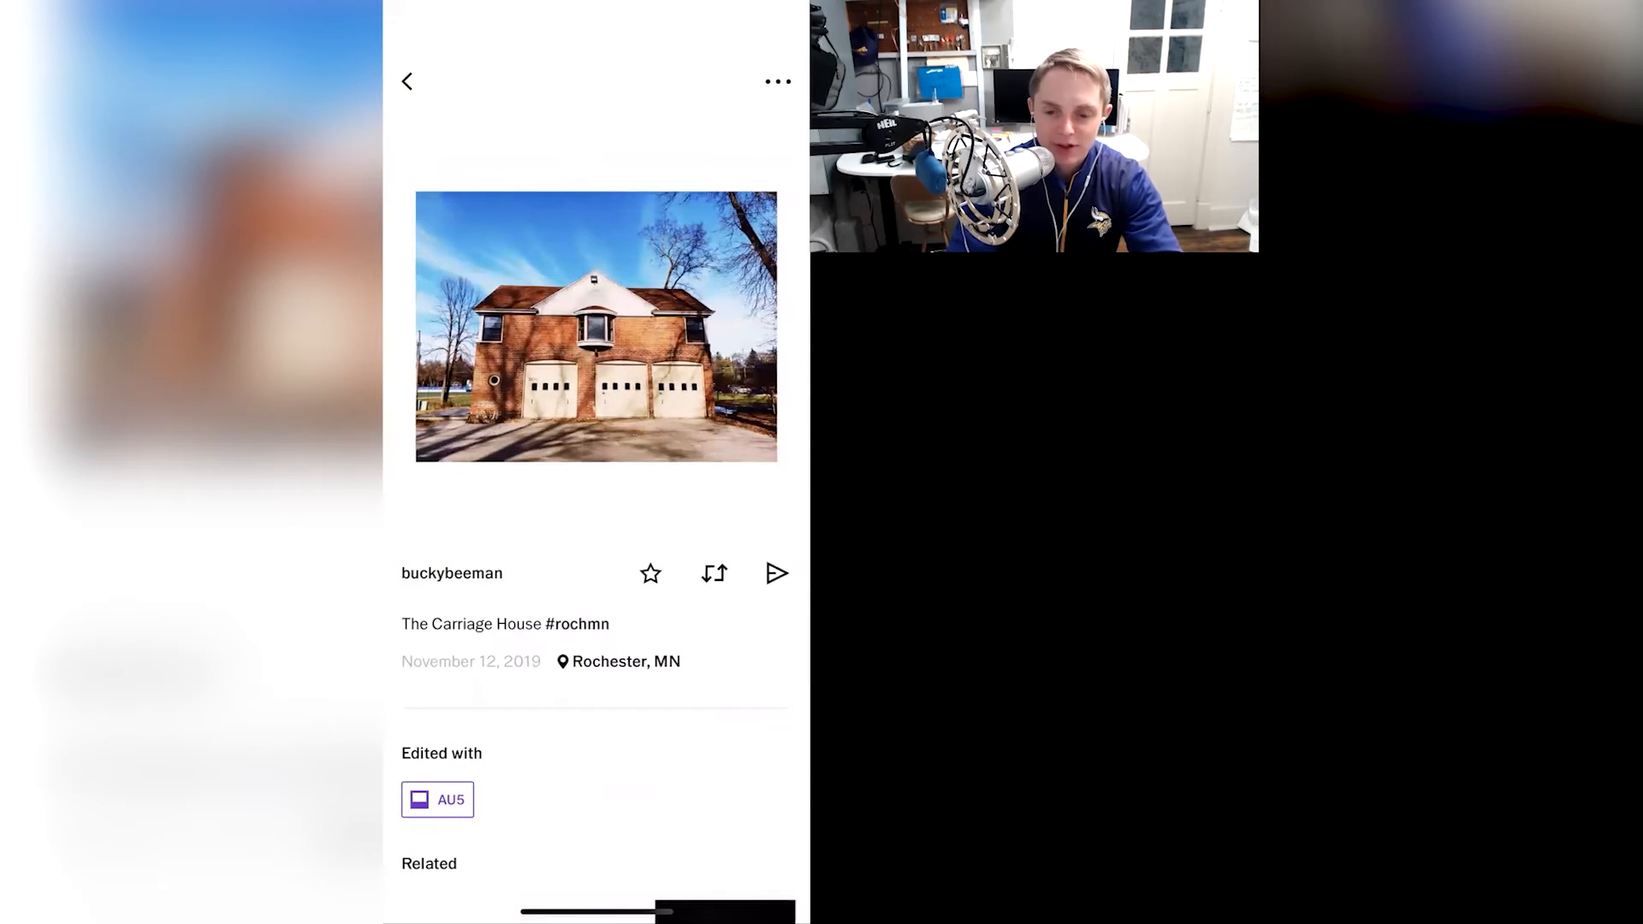
click(407, 81)
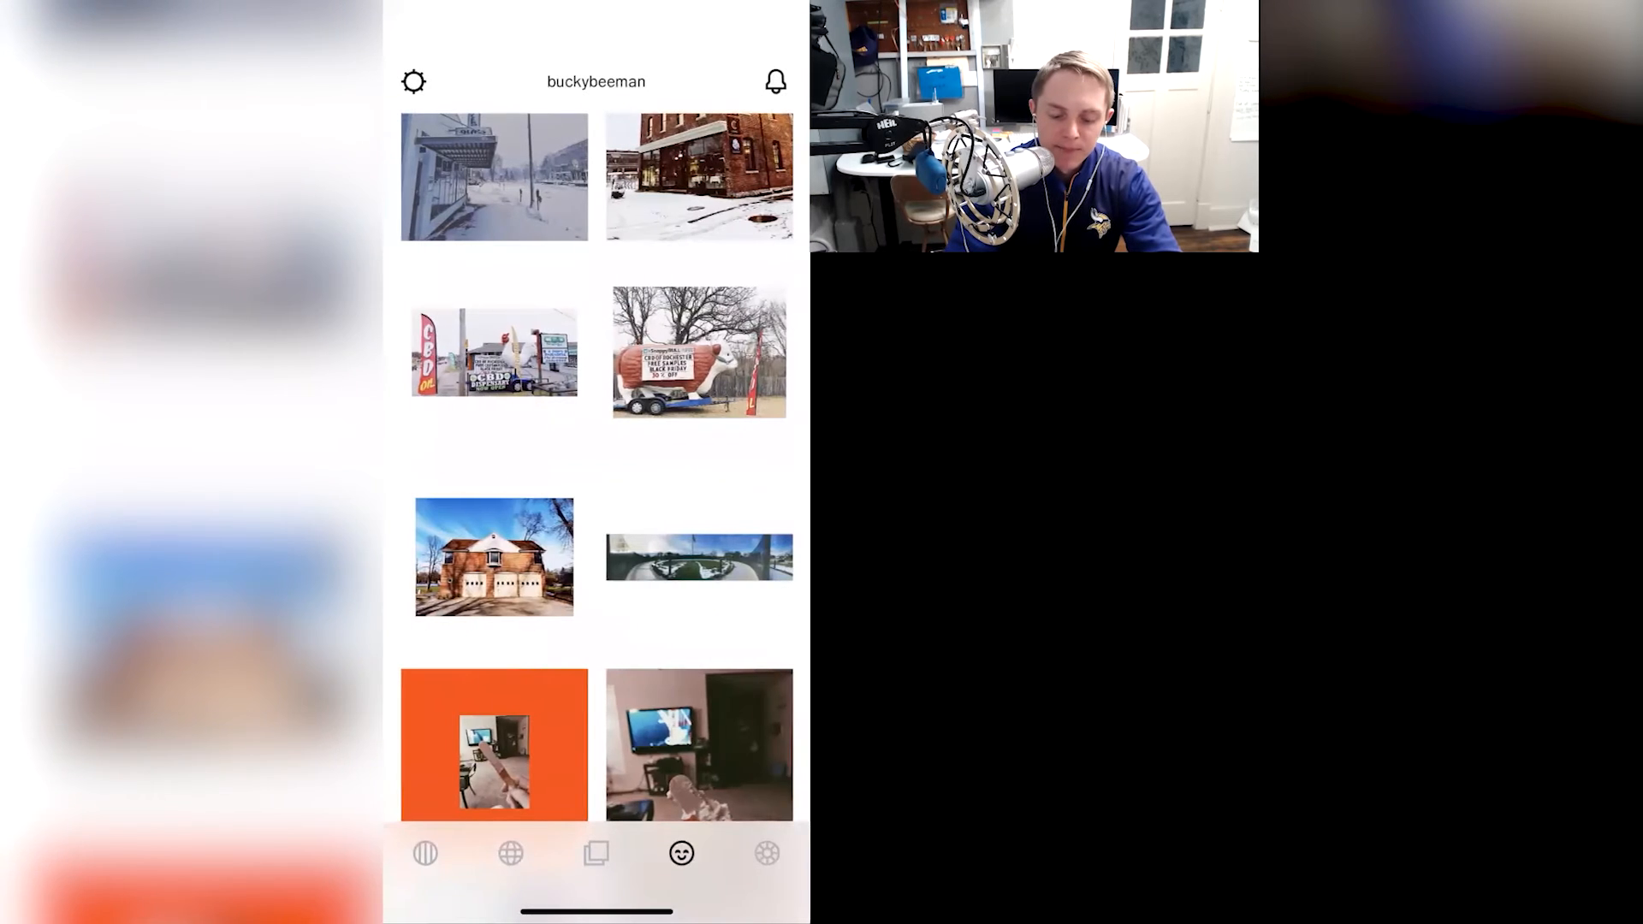
click(695, 366)
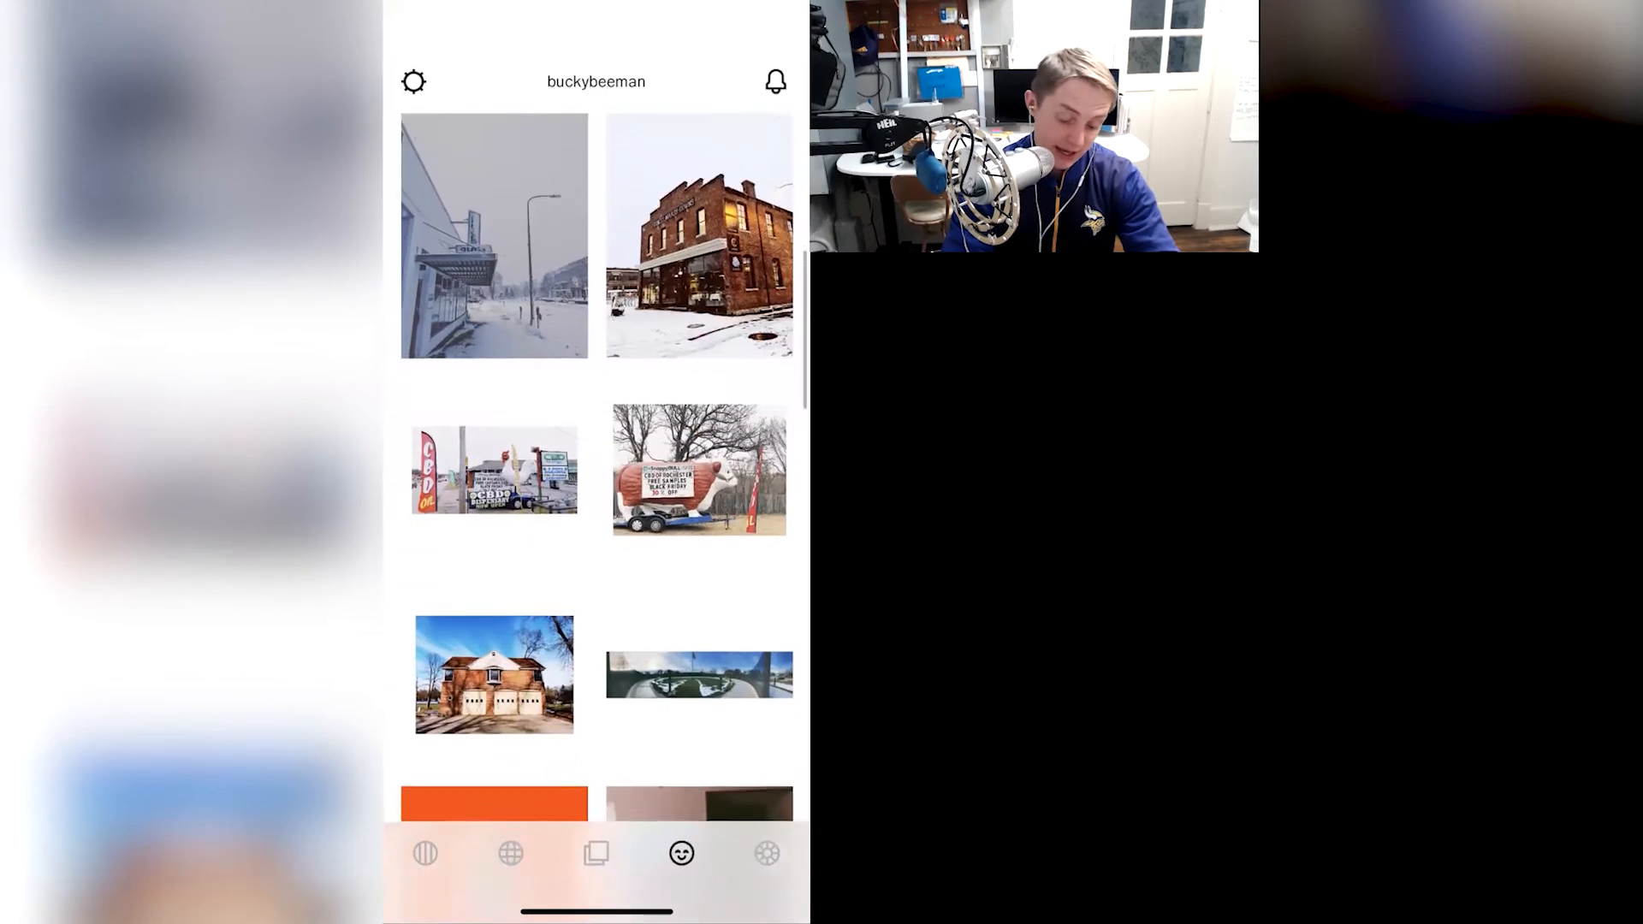
Select the sunlit empty room photo leading to #commercialrealestate image results
scroll(down, 3)
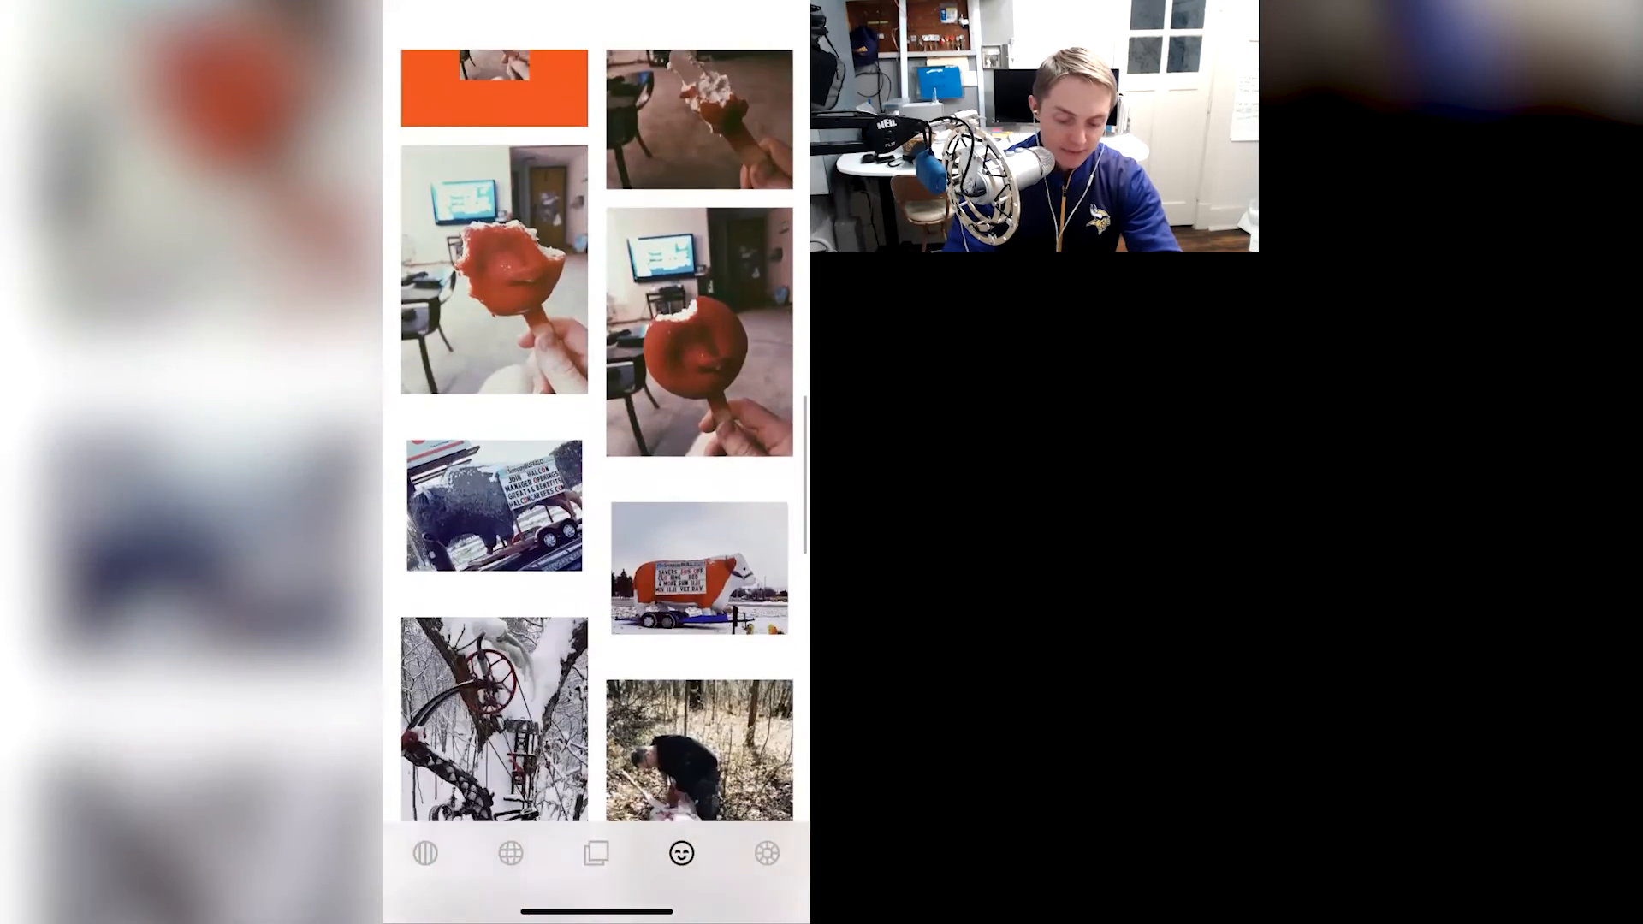
scroll(down, 3)
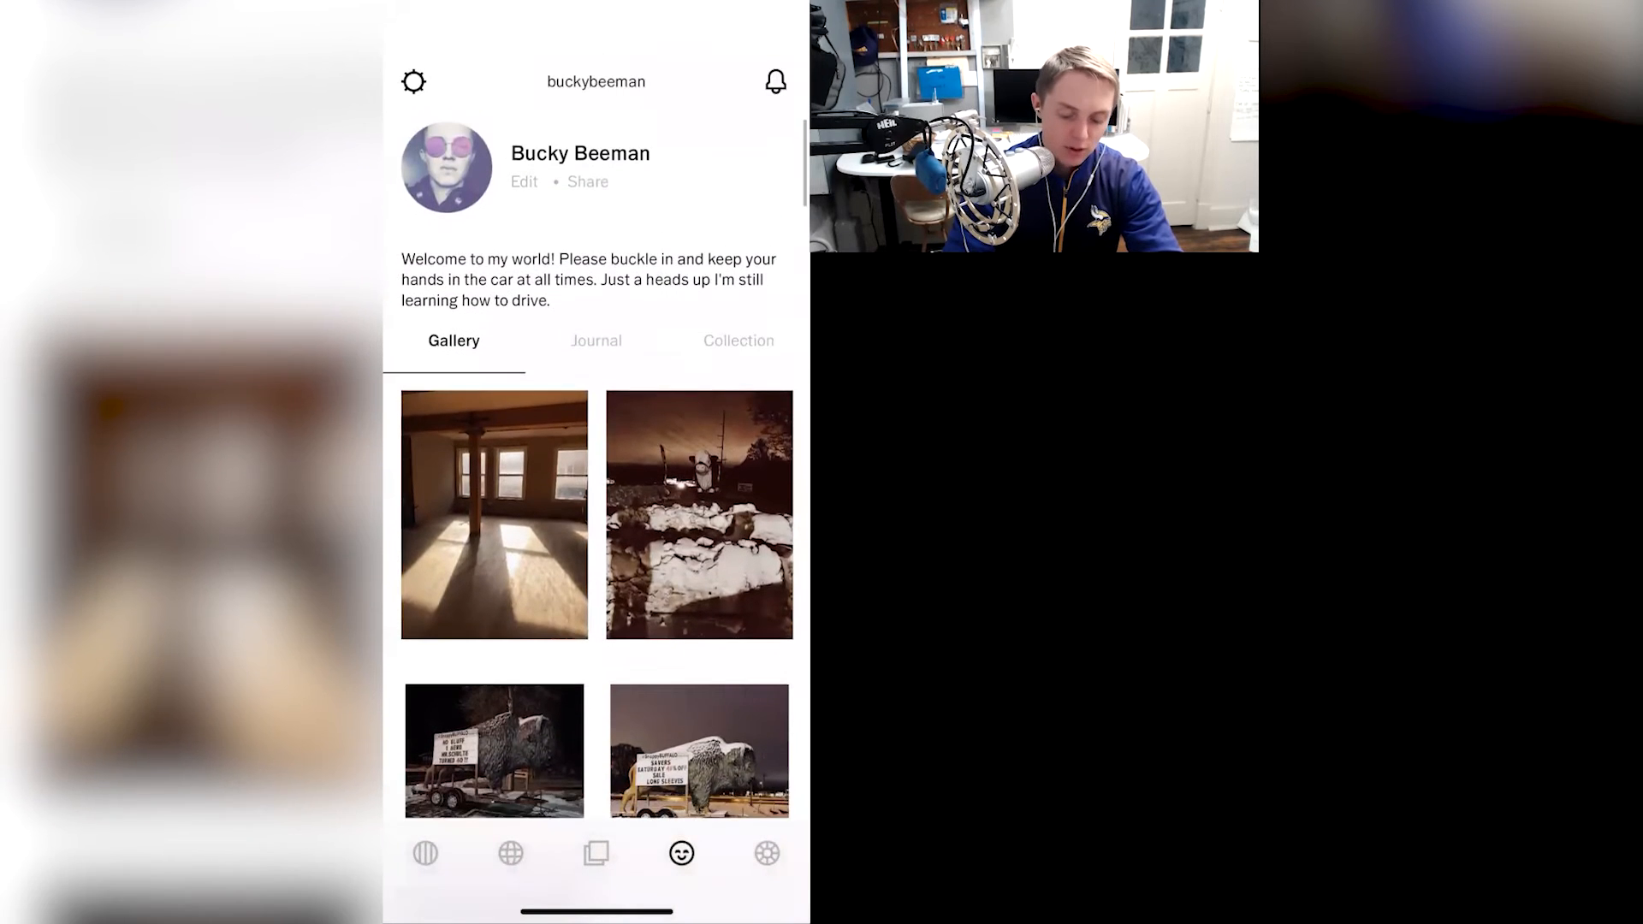
click(493, 513)
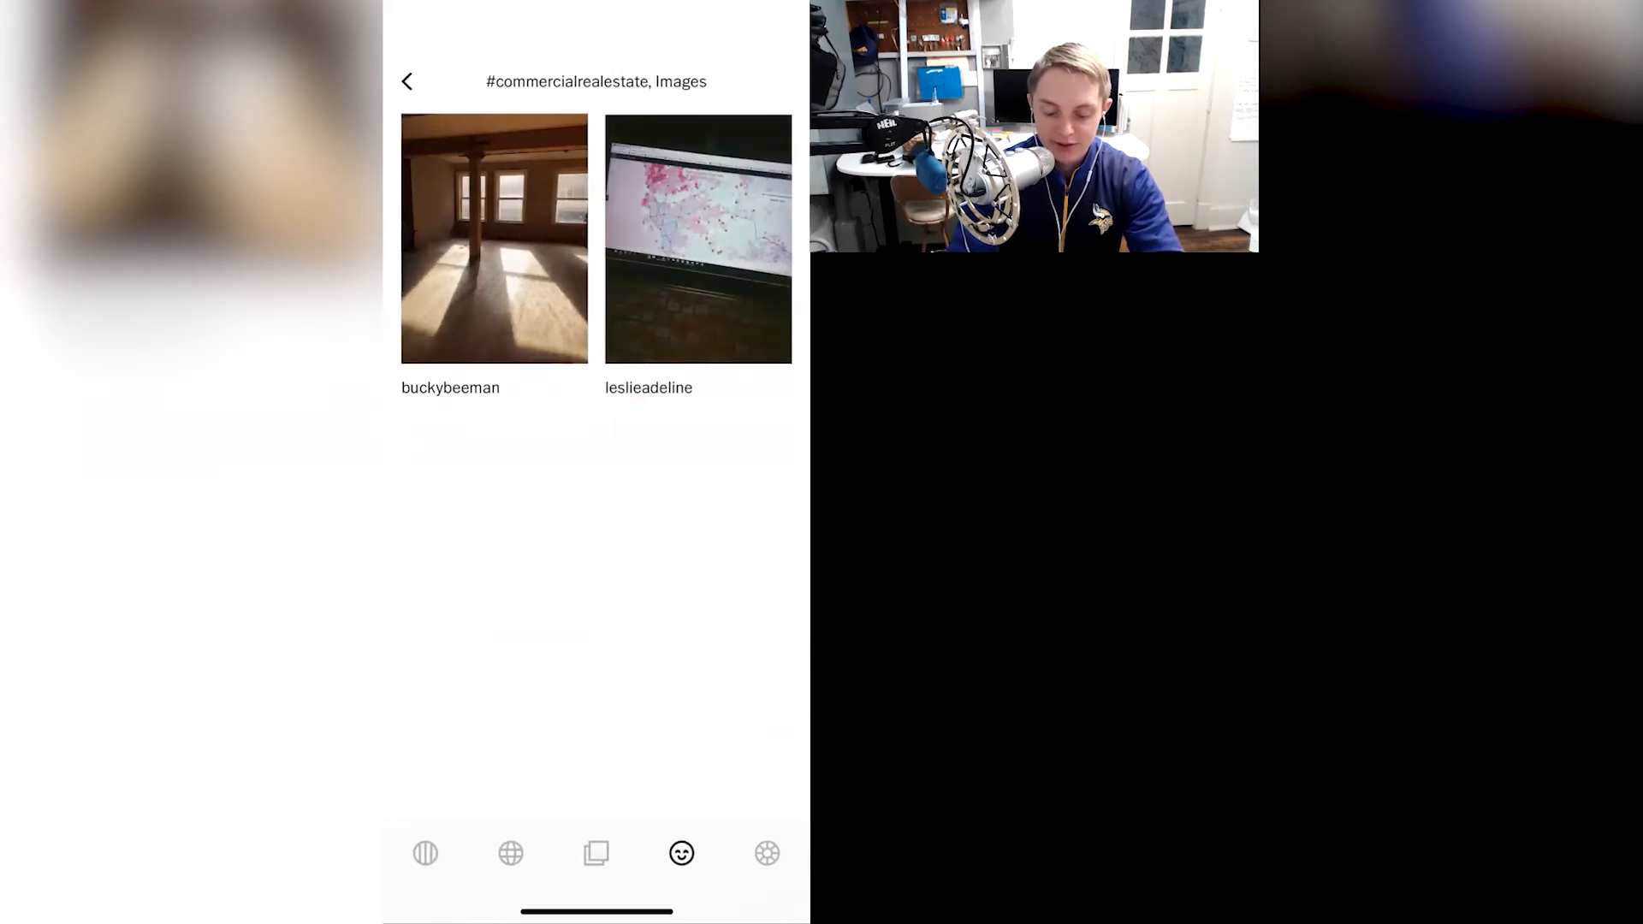
View the map-on-laptop photo post, return to the hashtag results, and head over to Instagram
click(695, 240)
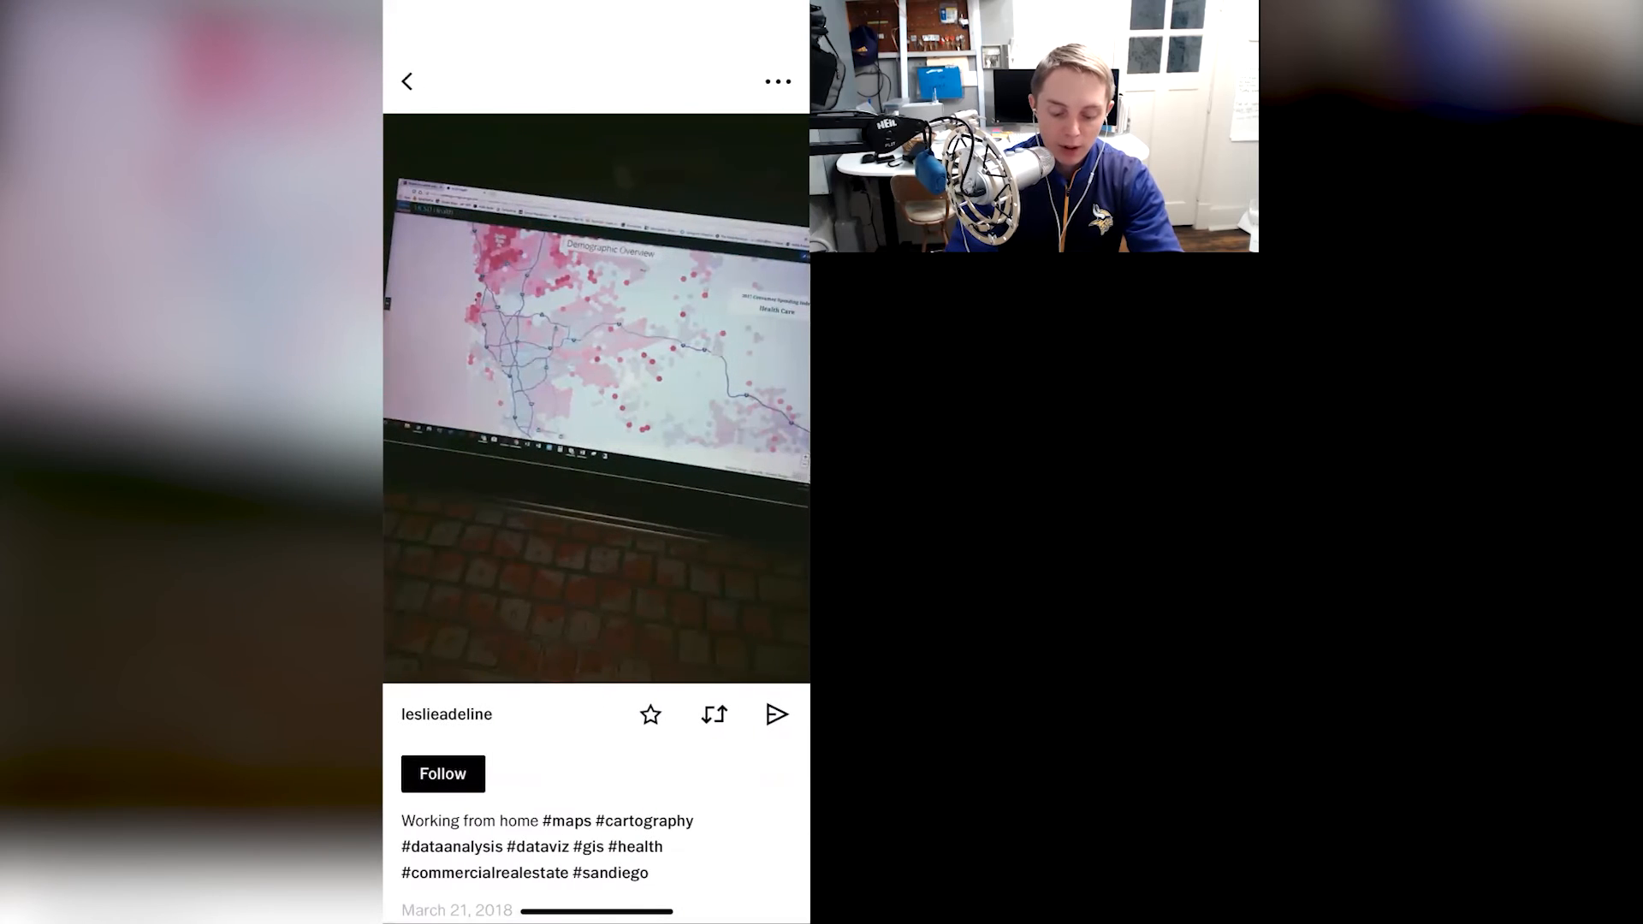
scroll(down, 3)
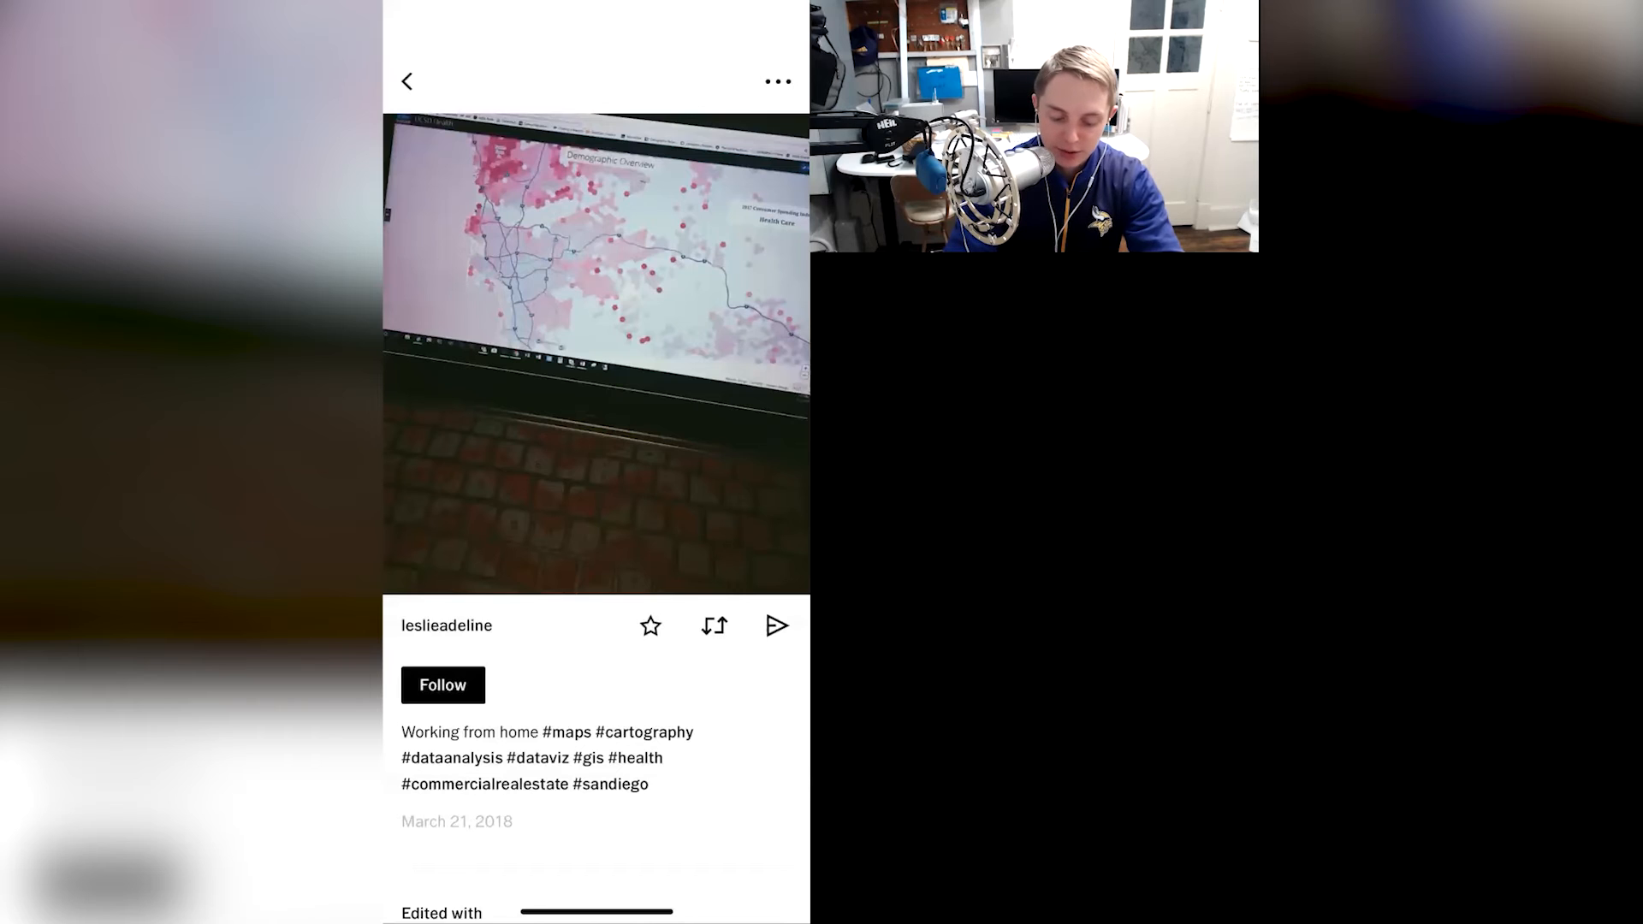
scroll(down, 3)
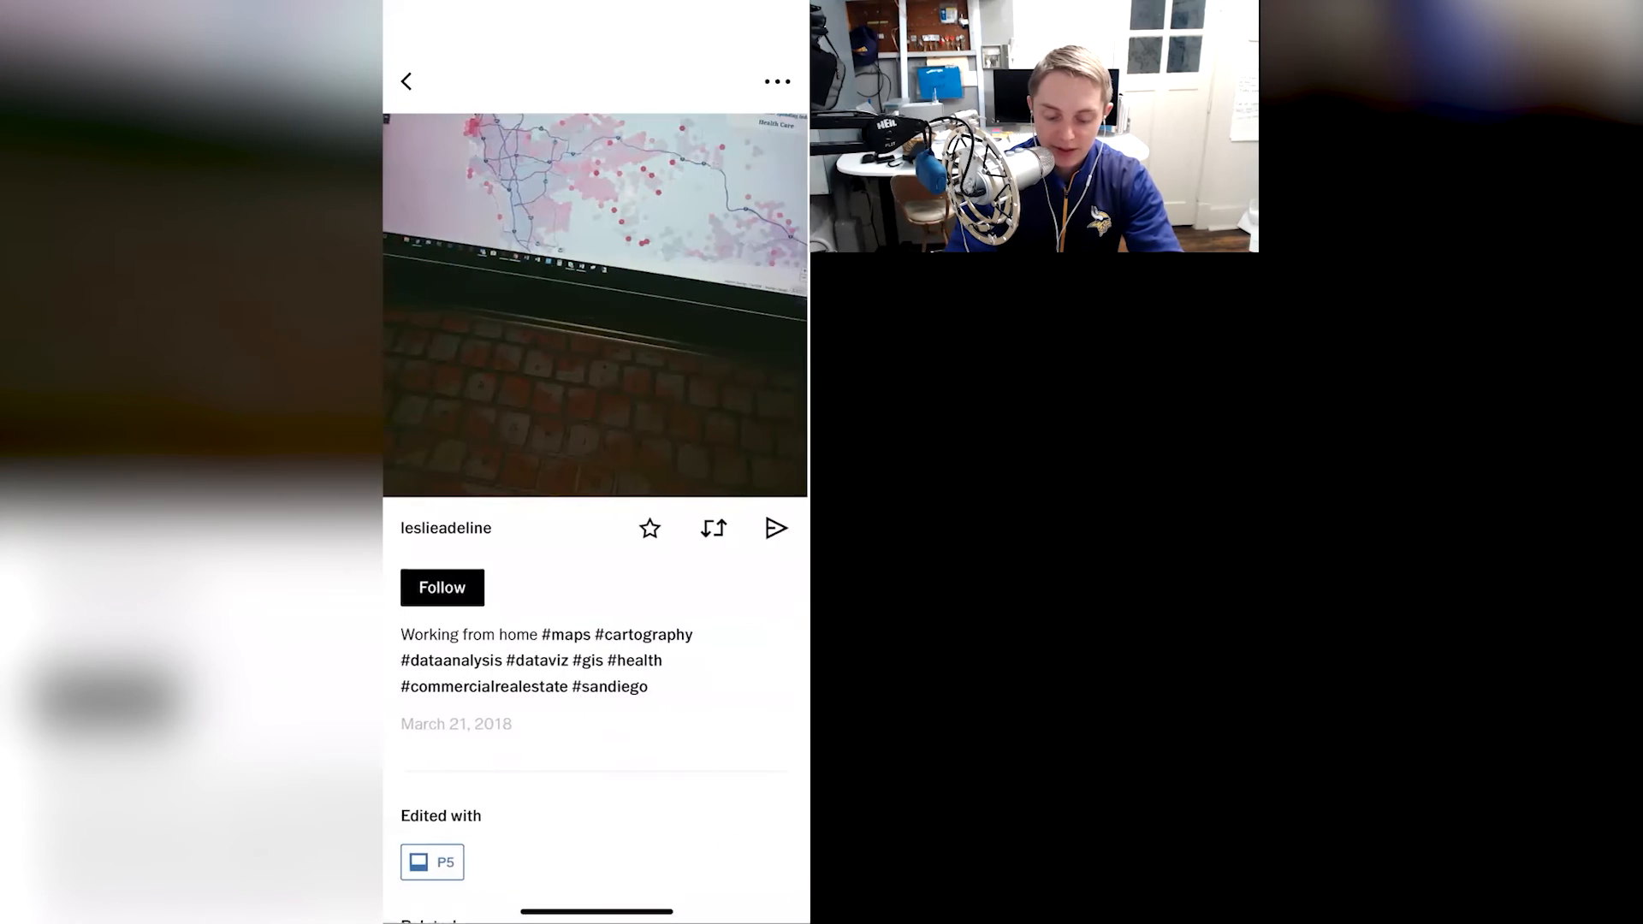
click(484, 686)
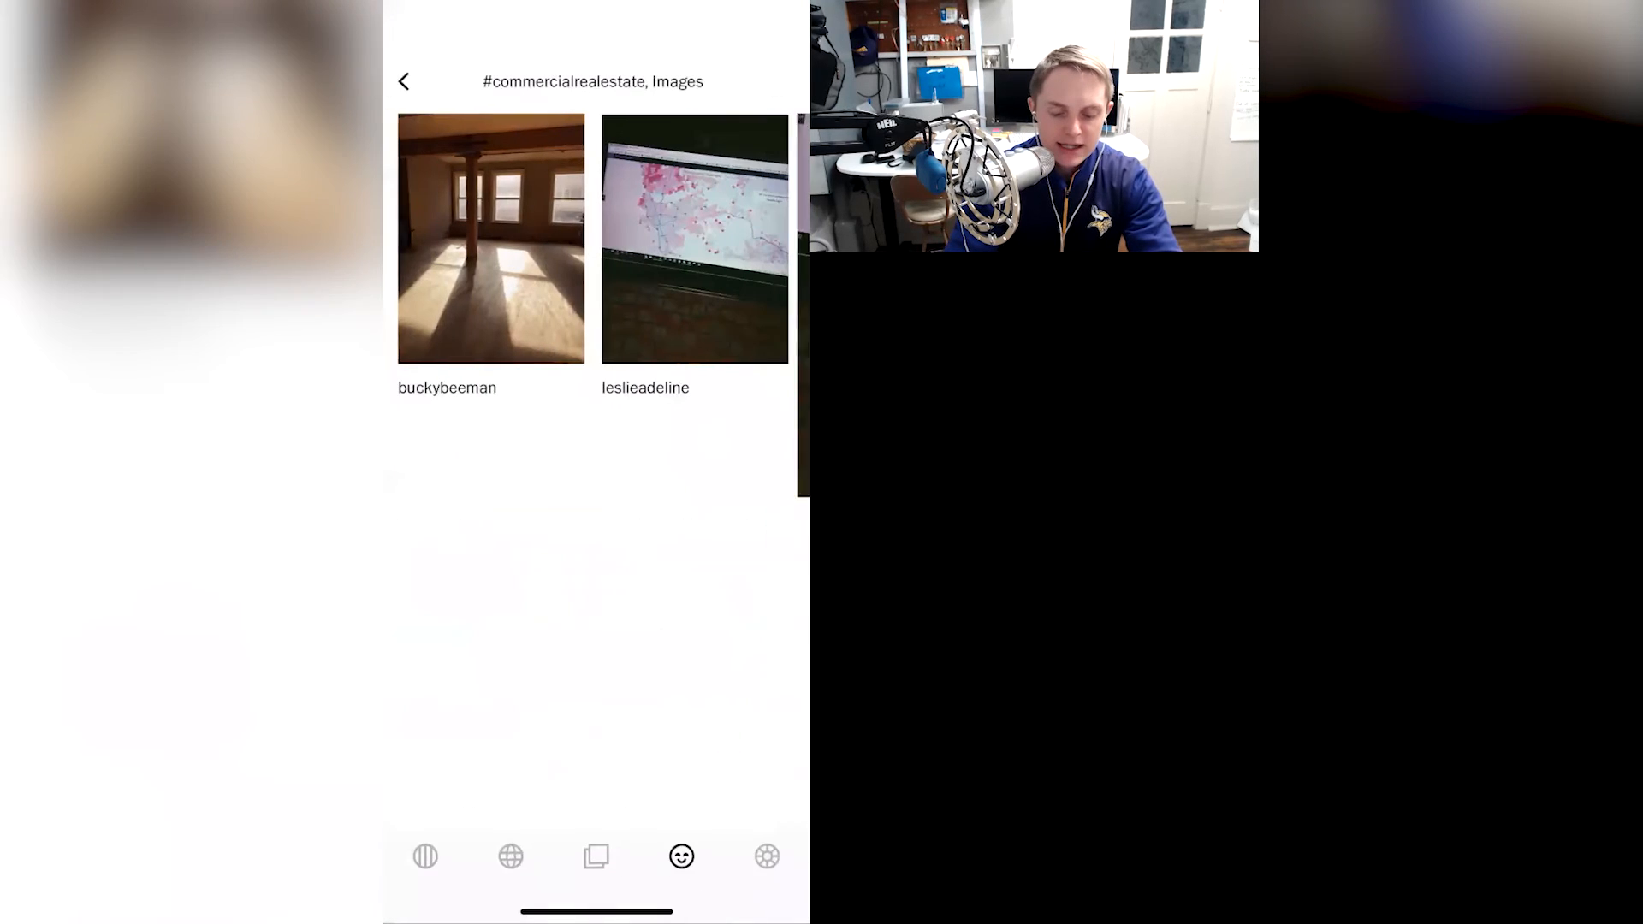
click(490, 239)
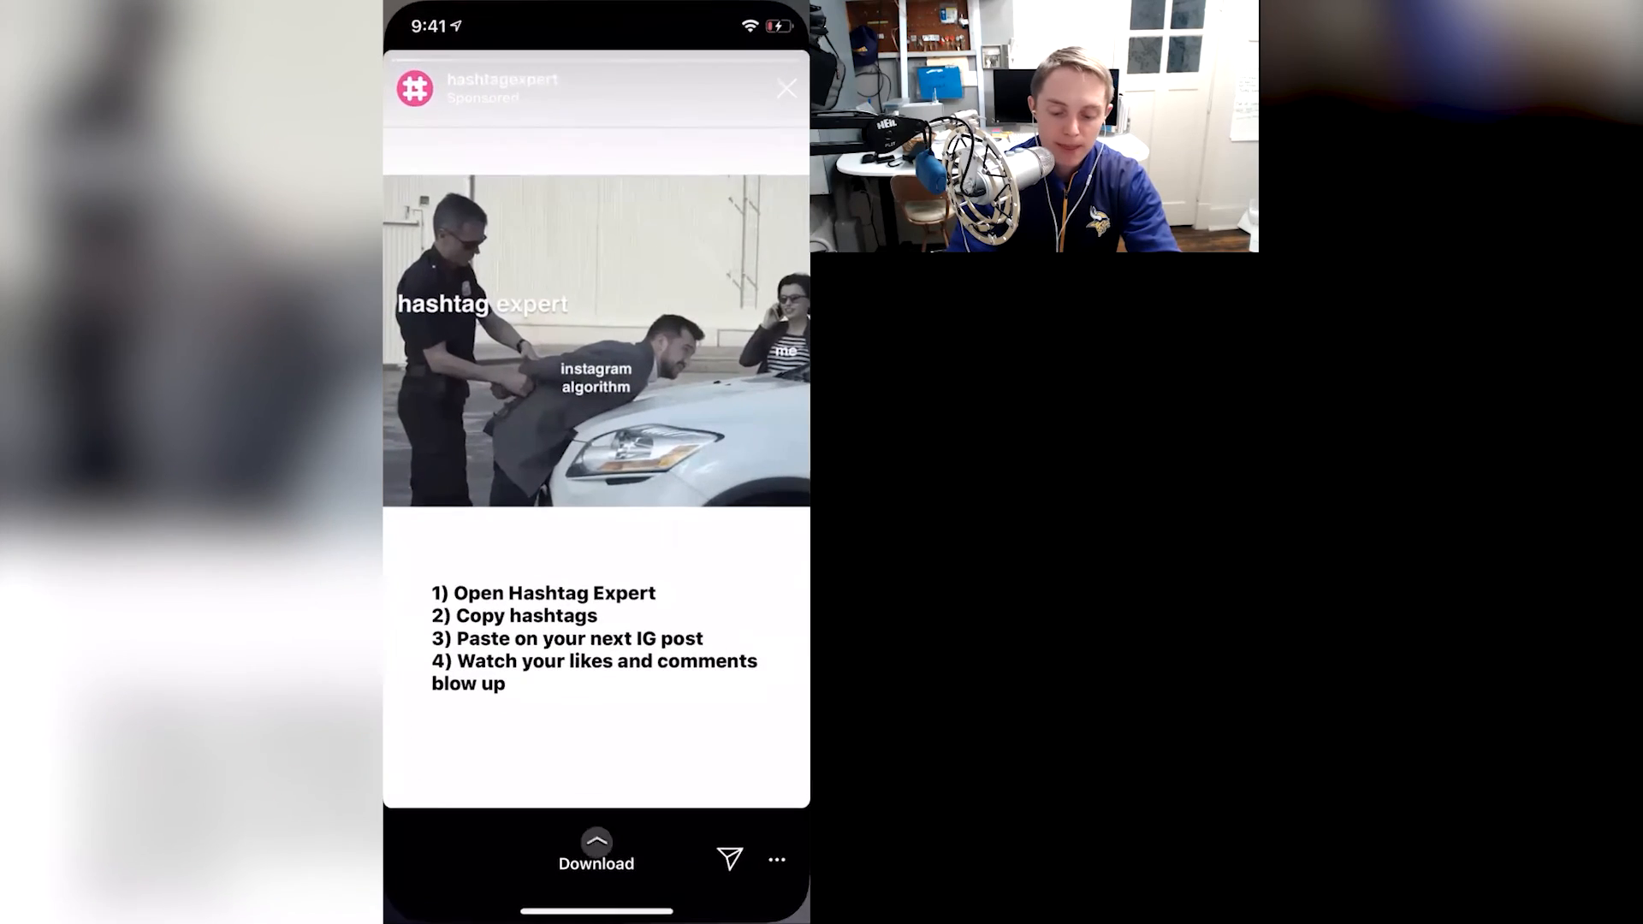
Dismiss the sponsored story and select the snowy bow-in-a-tree #THERUT post from the profile grid
click(785, 85)
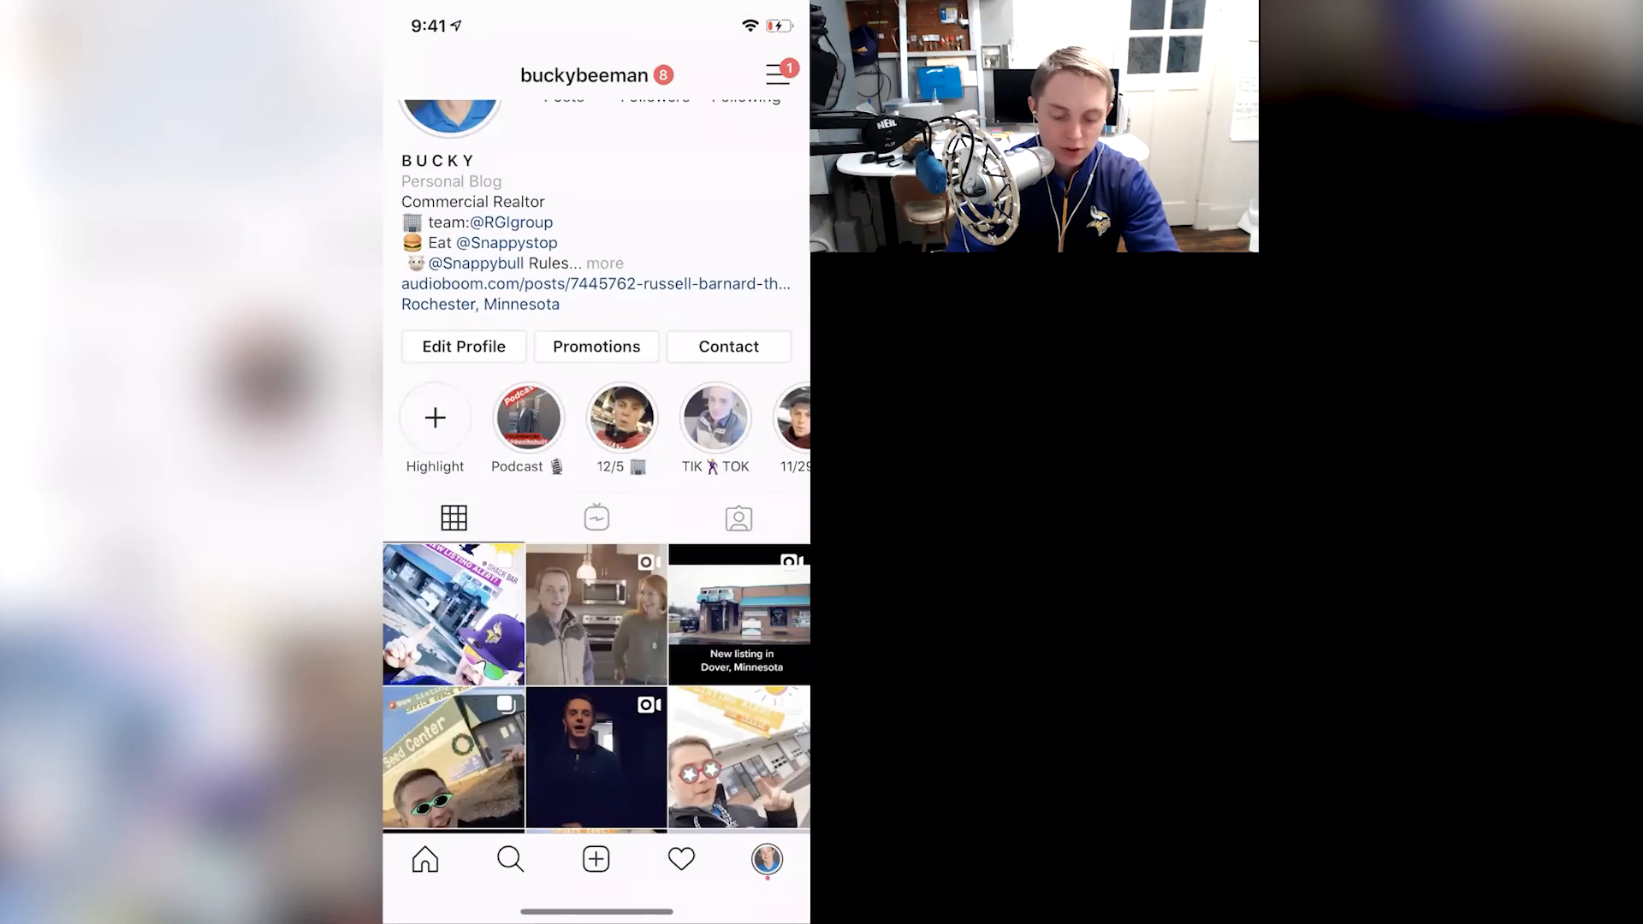
scroll(down, 3)
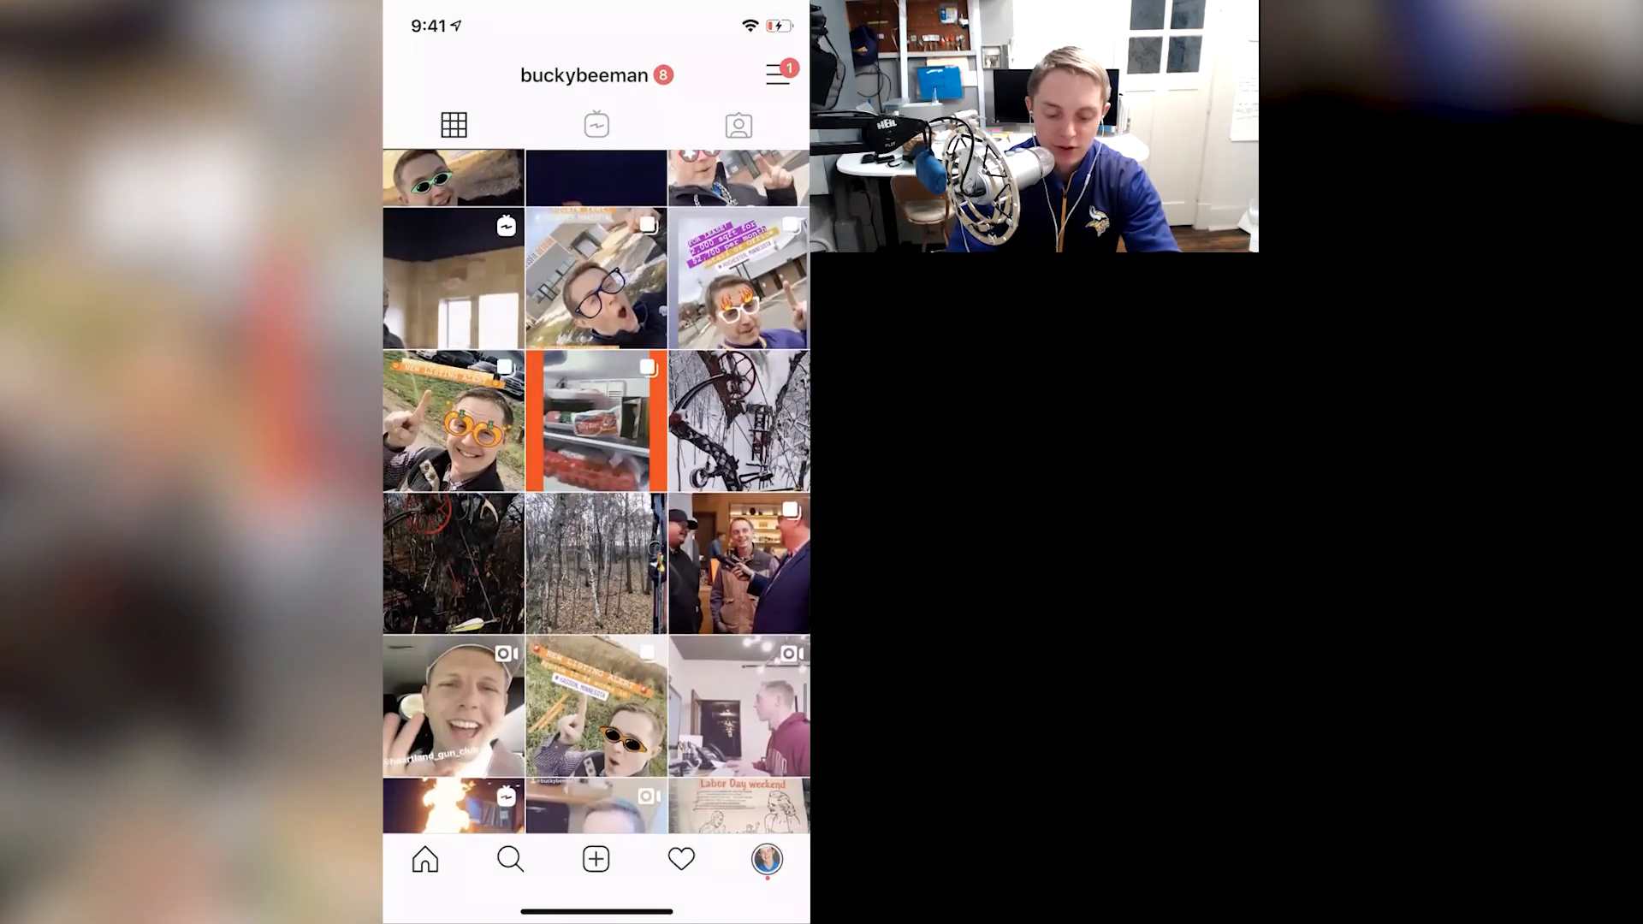
click(734, 420)
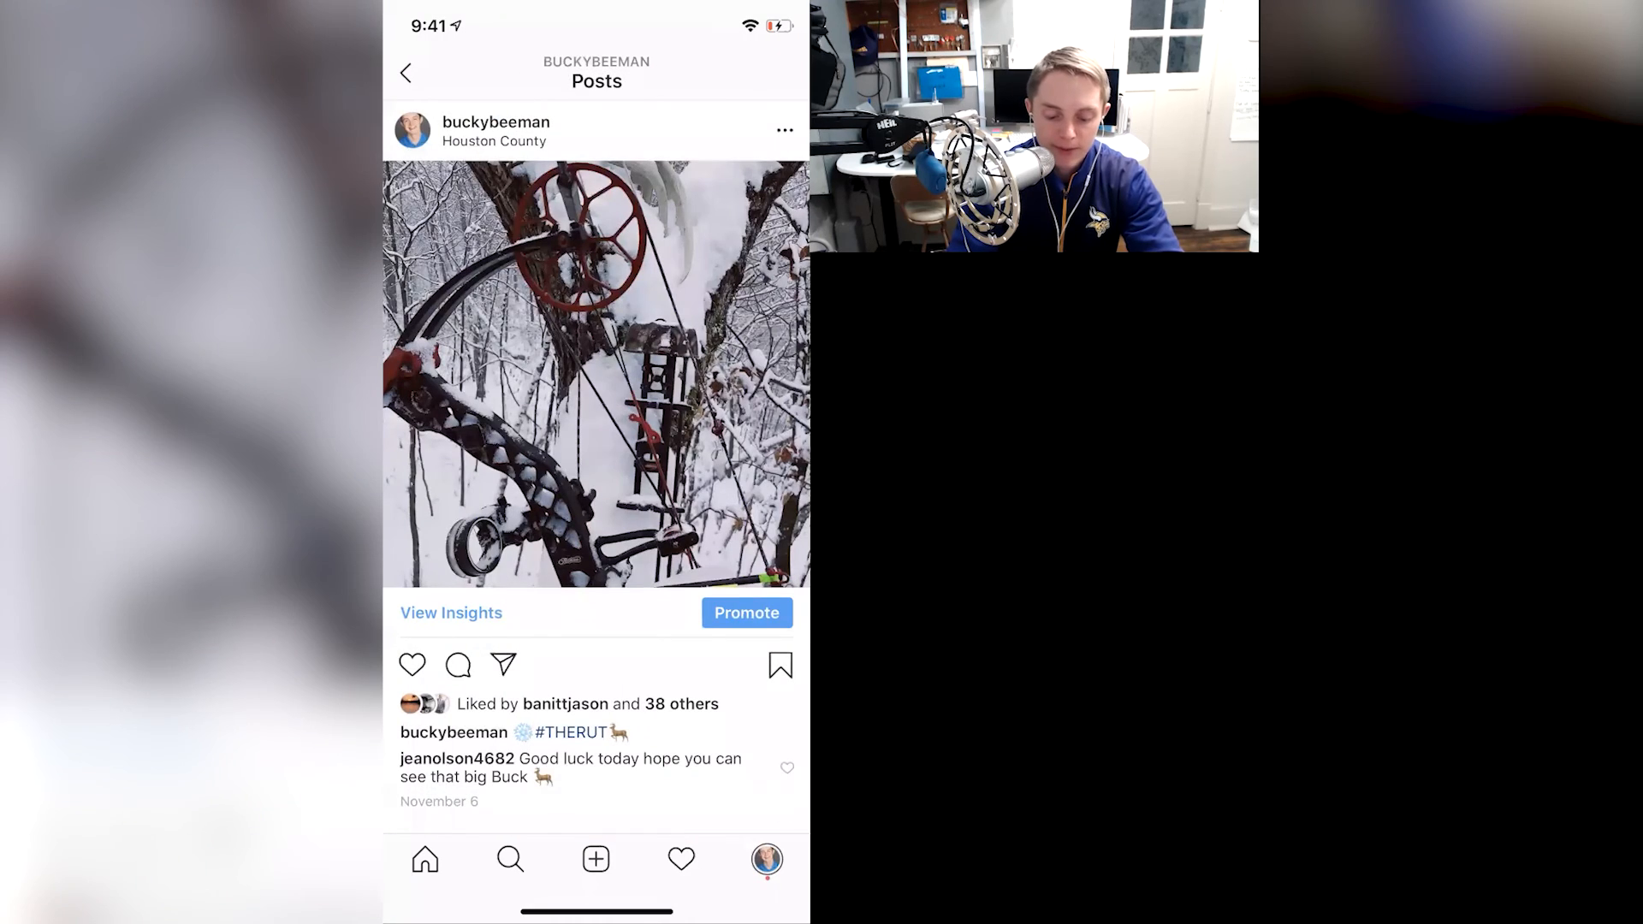
Scroll the profile grid well past the snowy bow post
scroll(down, 3)
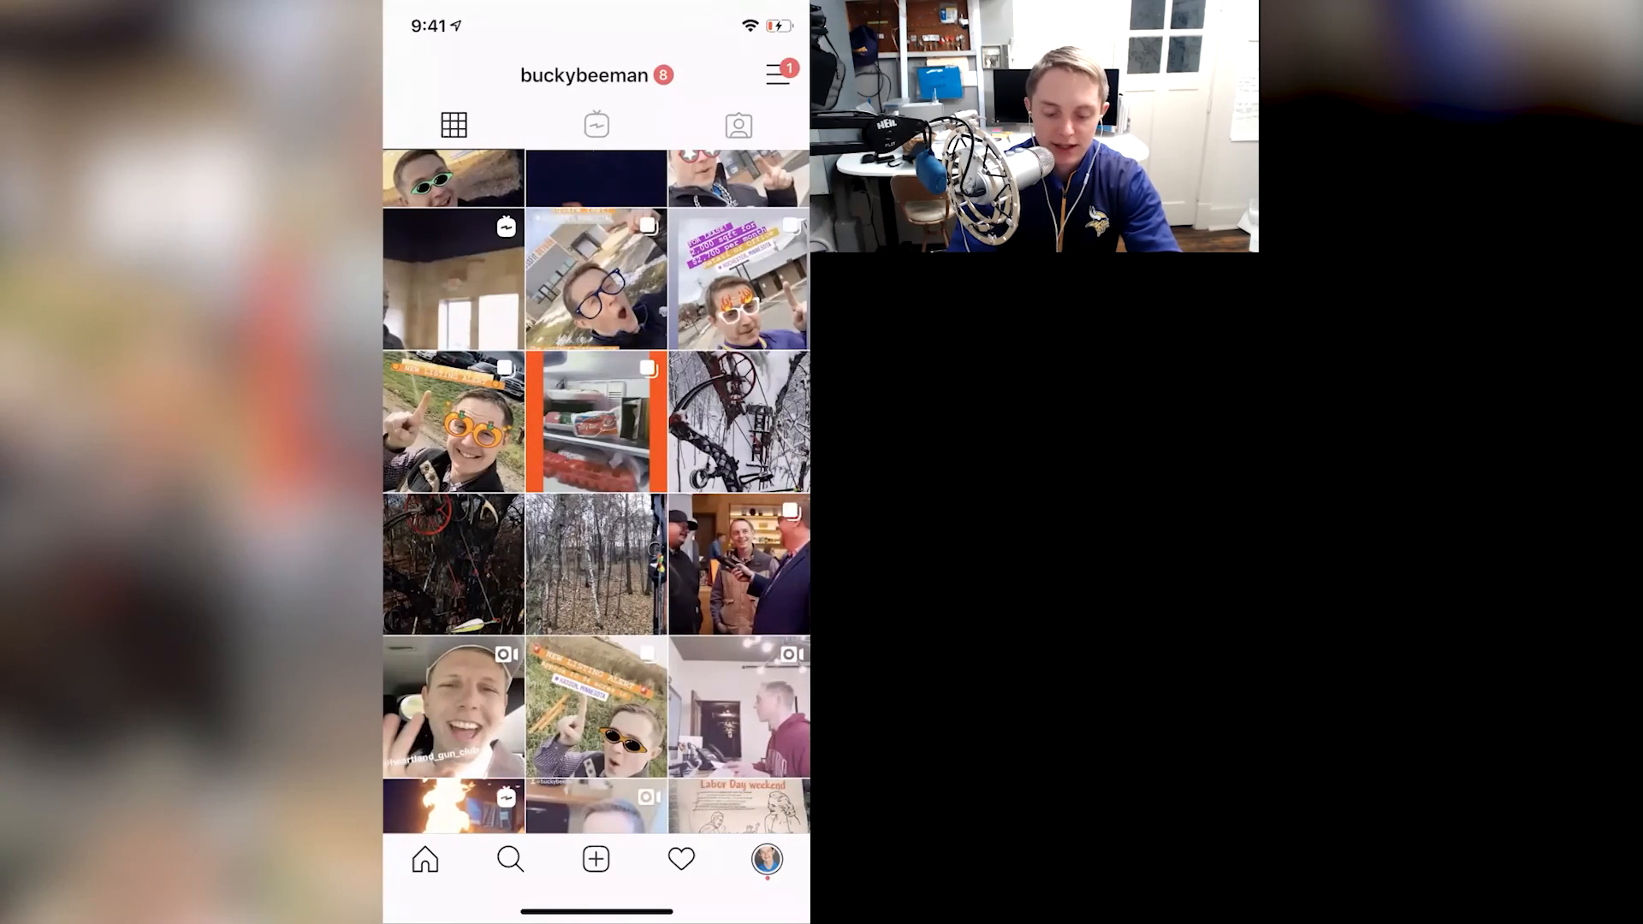
scroll(down, 3)
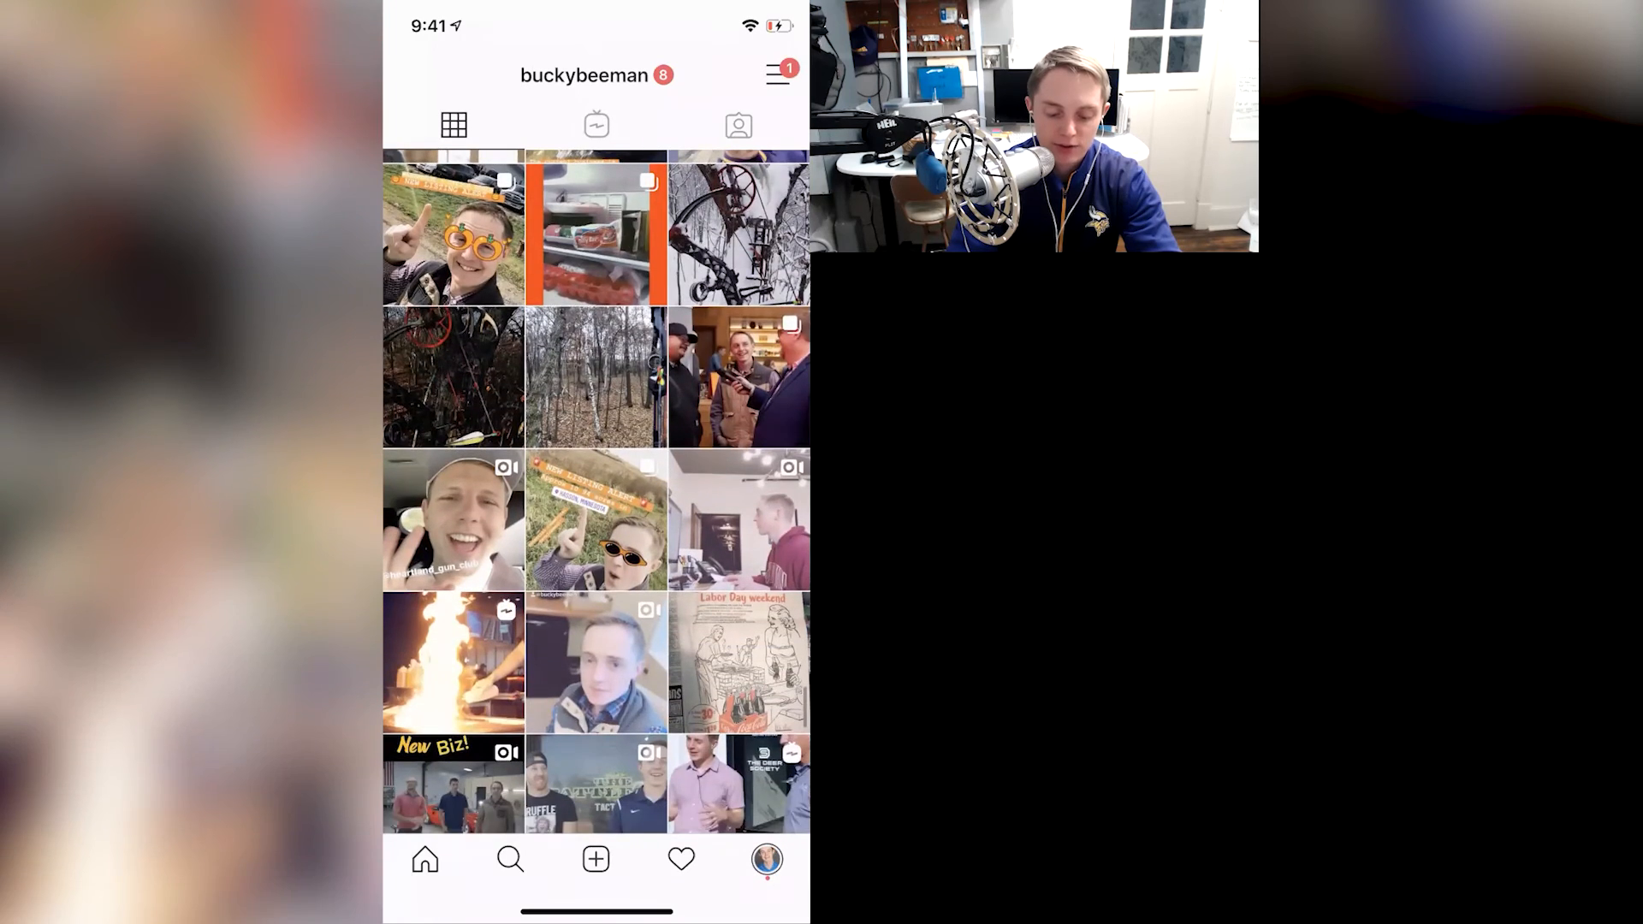
scroll(down, 3)
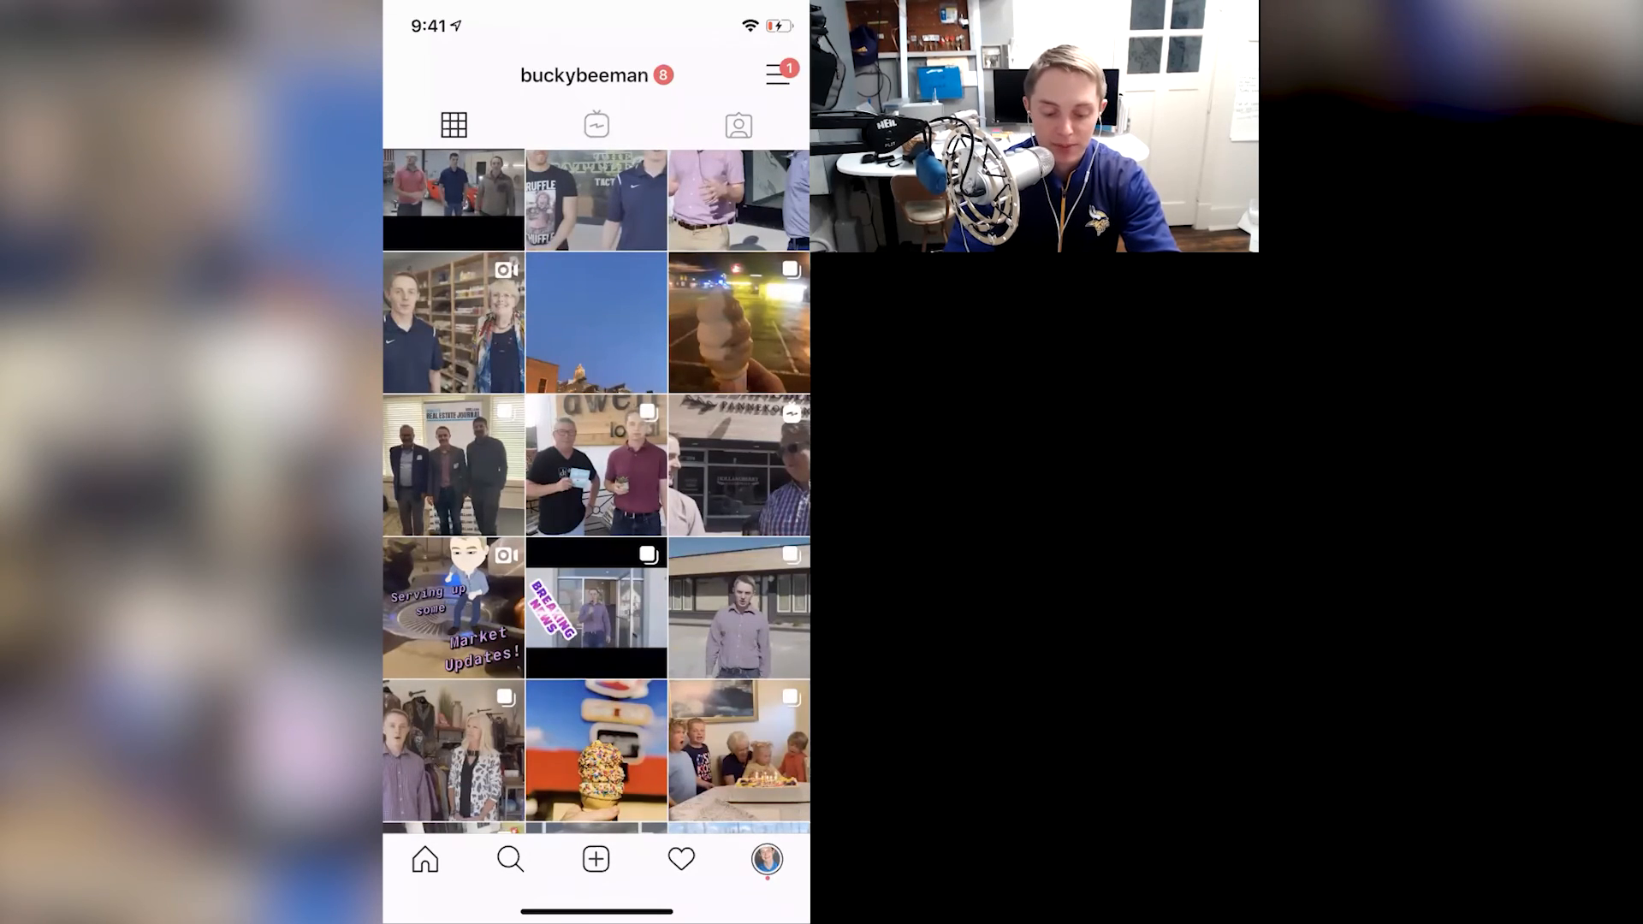
click(451, 609)
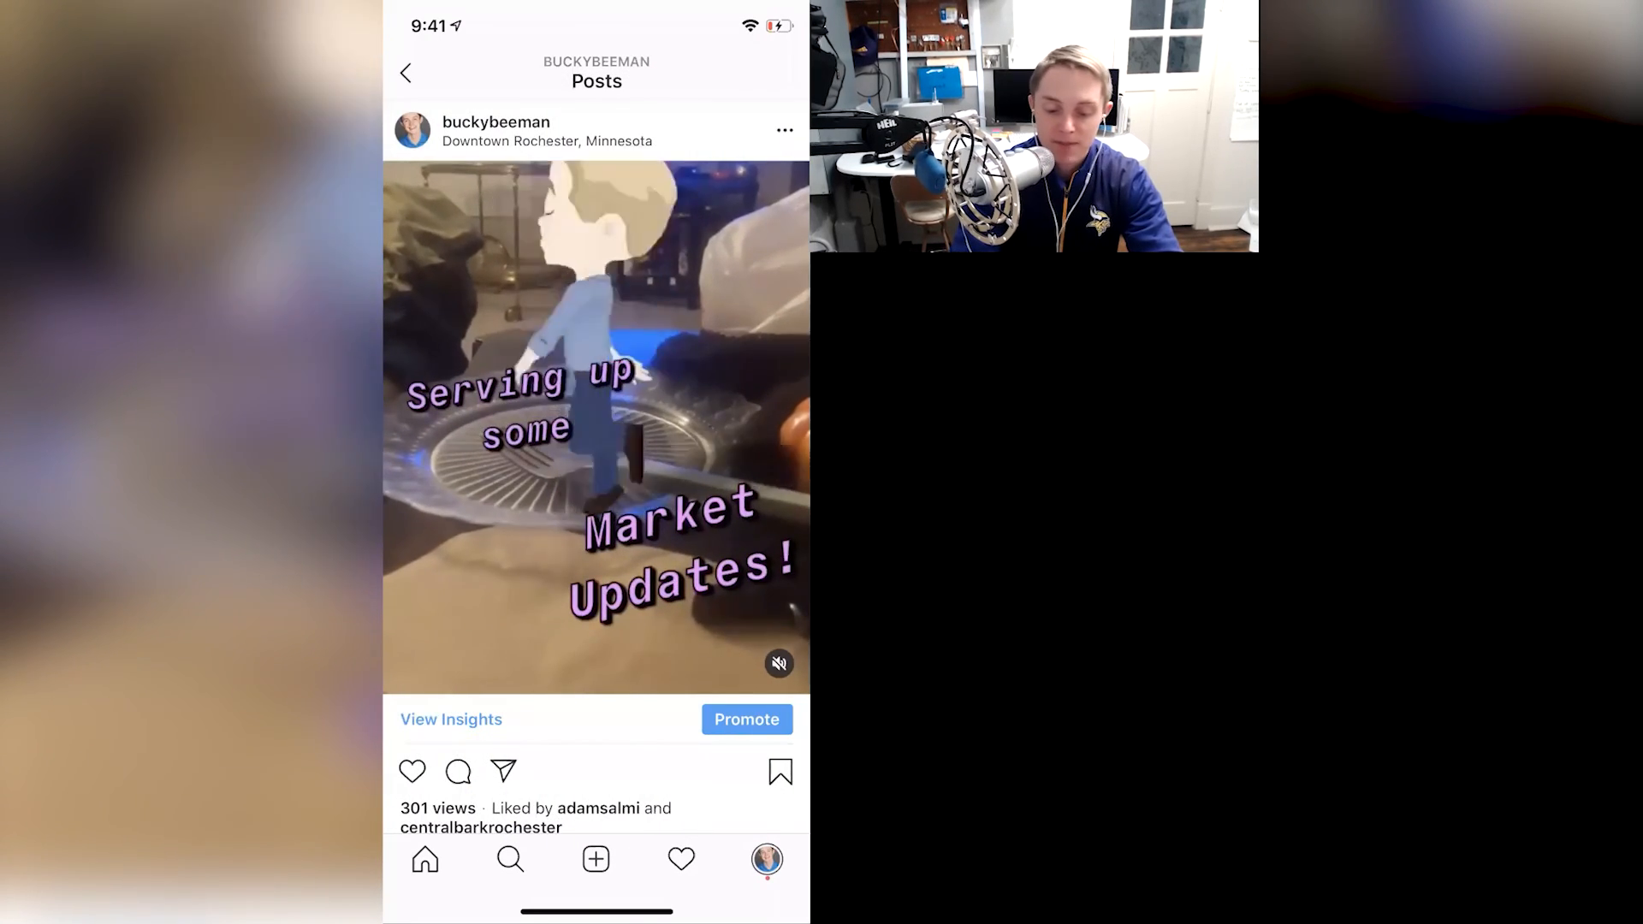
click(413, 70)
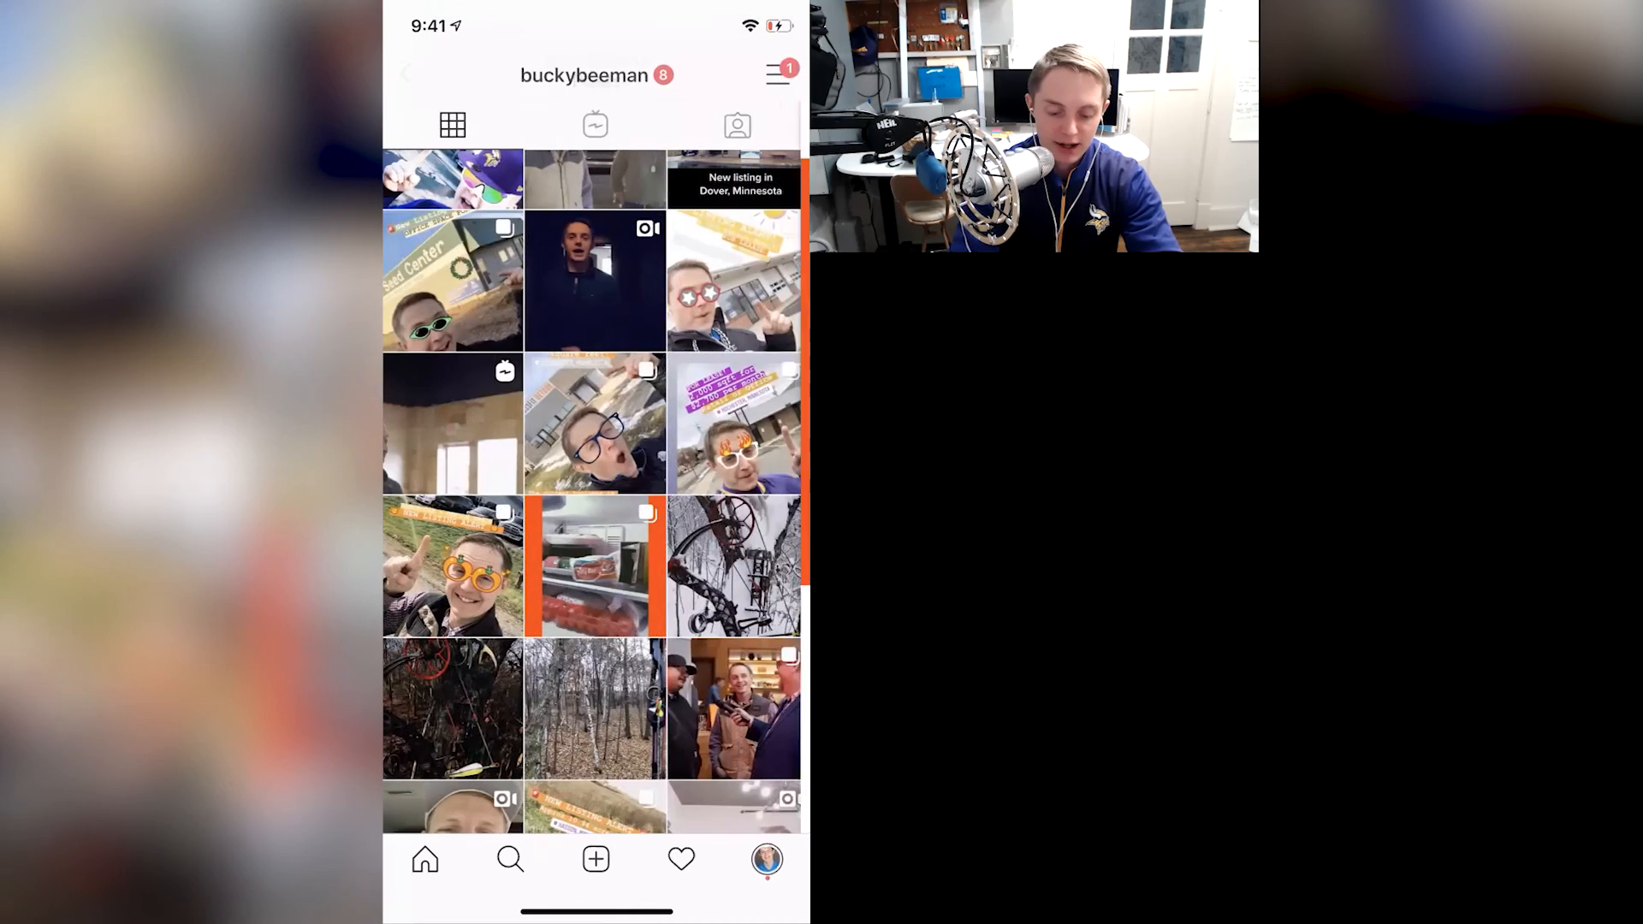
scroll(down, 3)
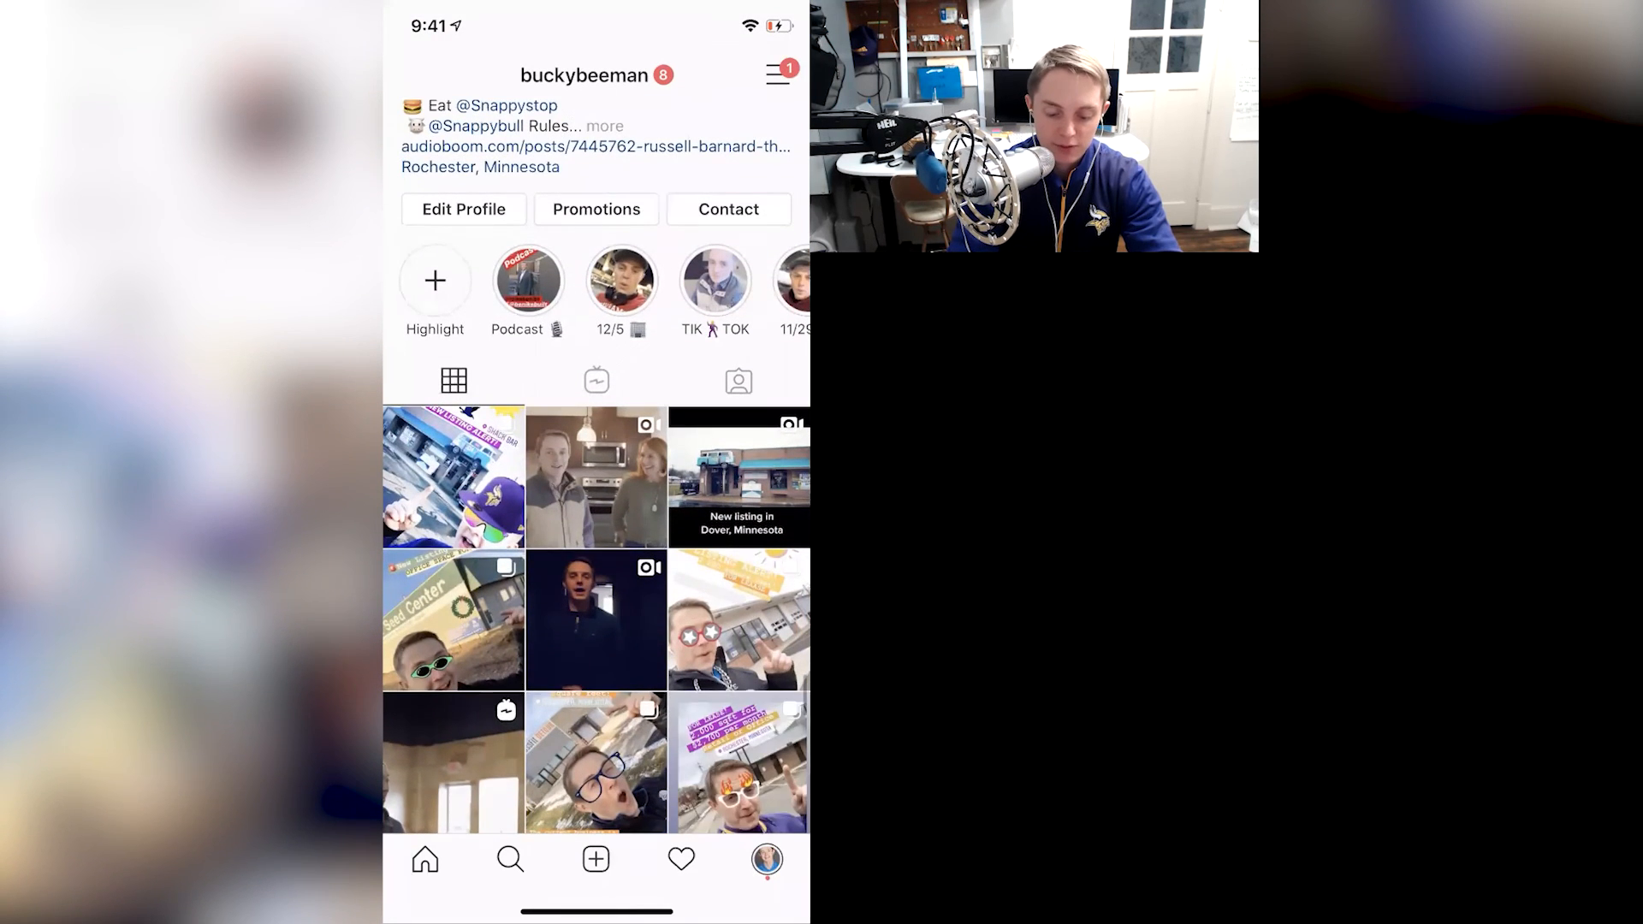
click(739, 479)
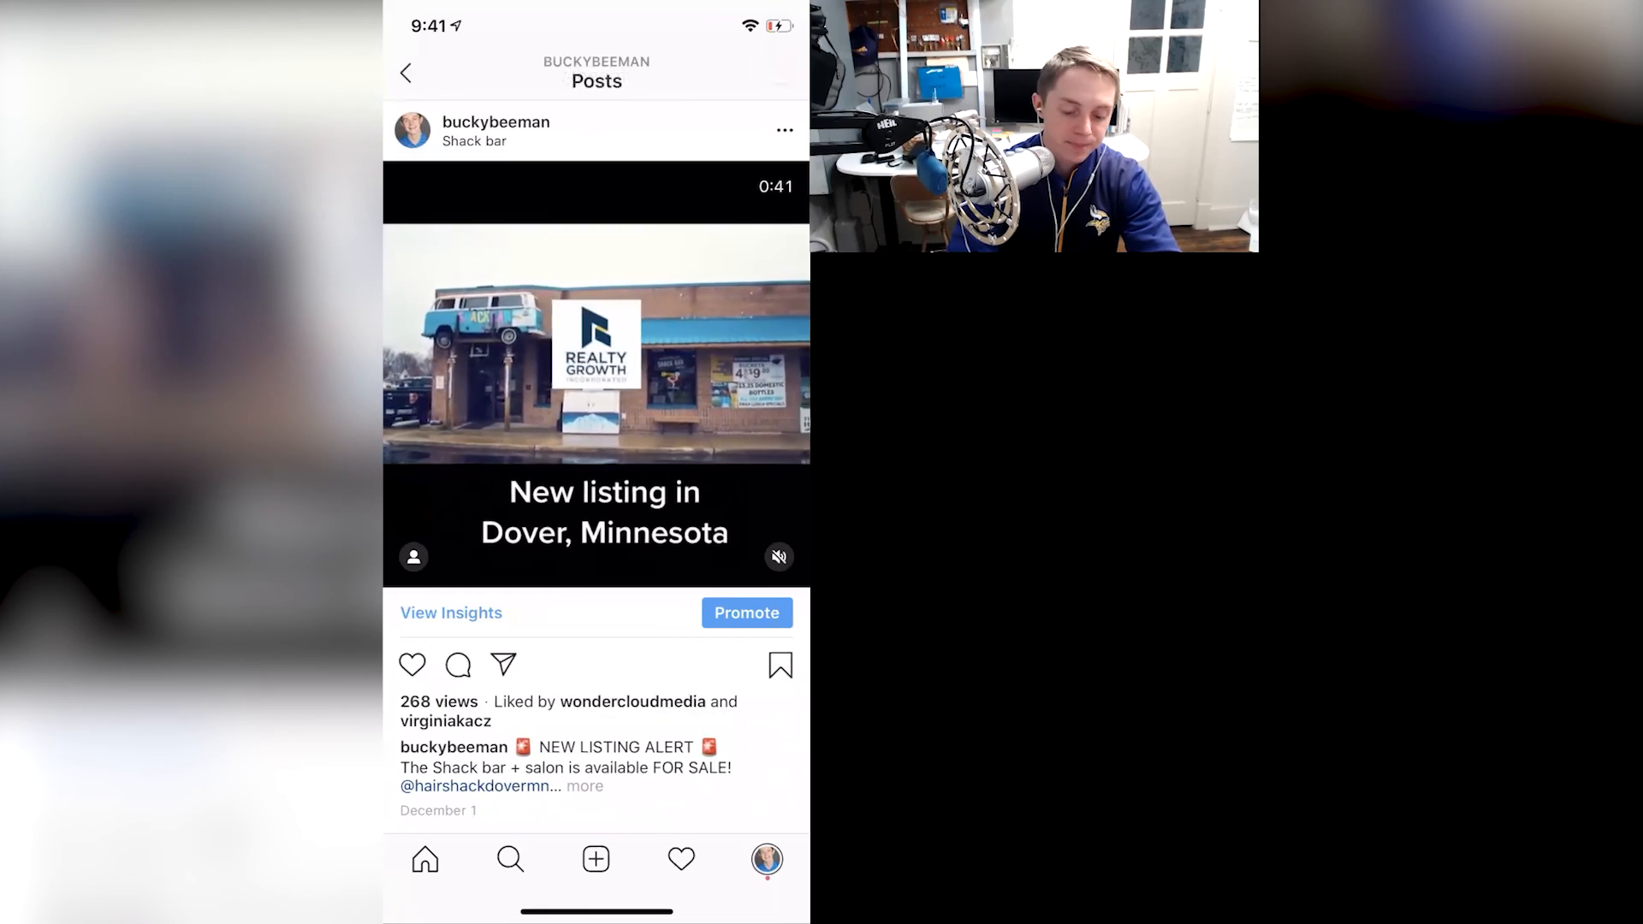
click(407, 71)
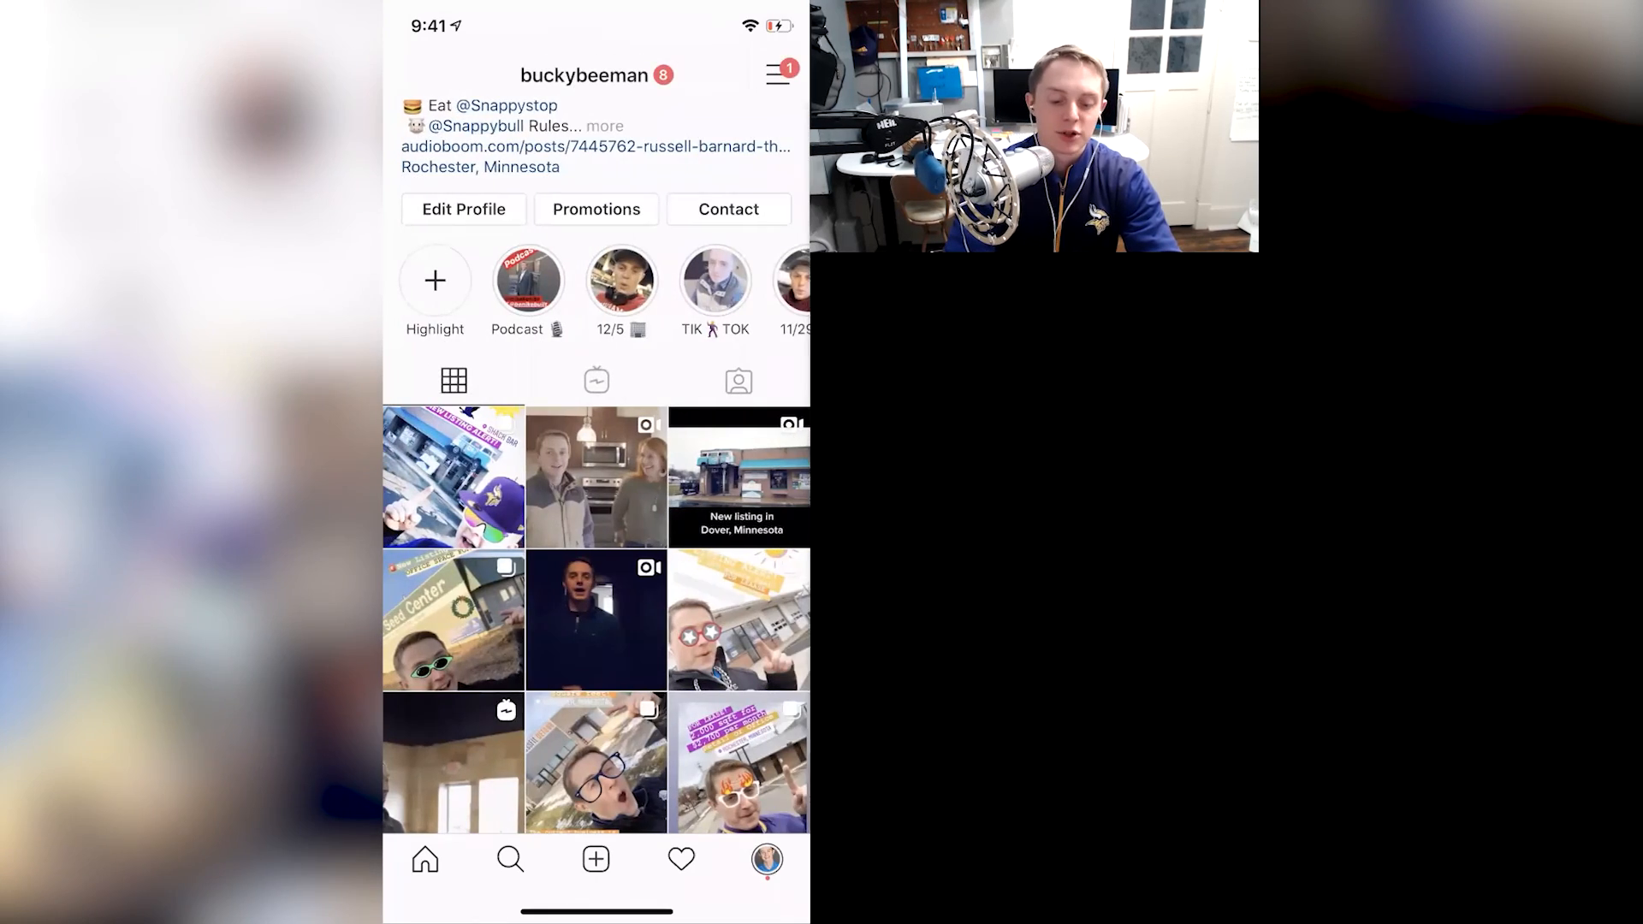